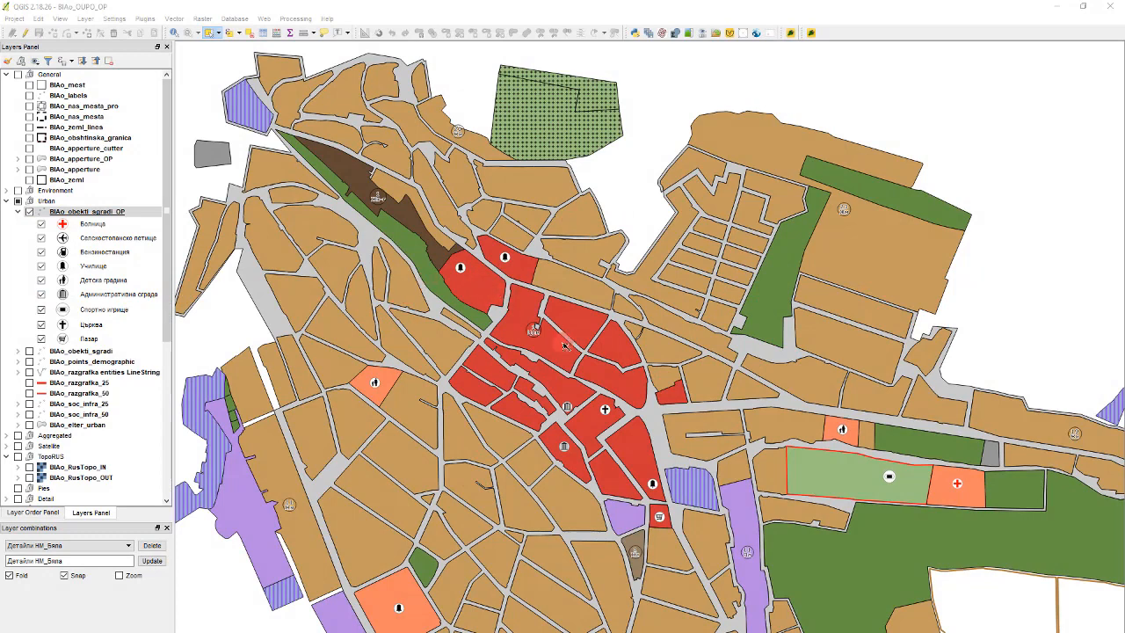
pyautogui.moveTo(785, 256)
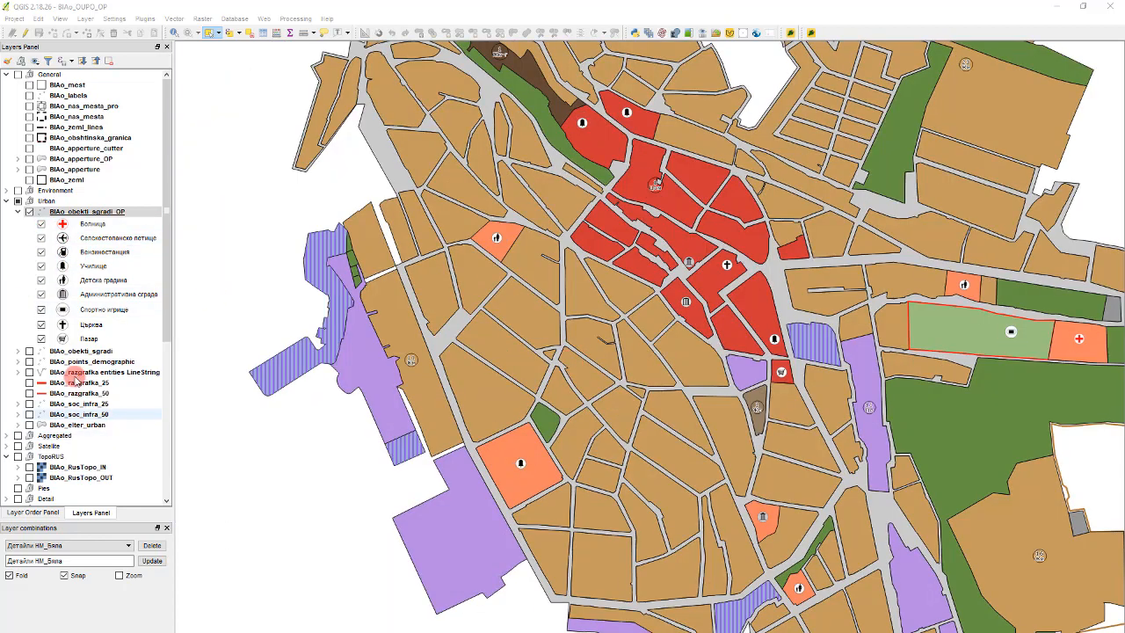
# - Enable the Biiko_zones_aggr_OP layer in the Plan group of the Layers panel
pyautogui.click(86, 211)
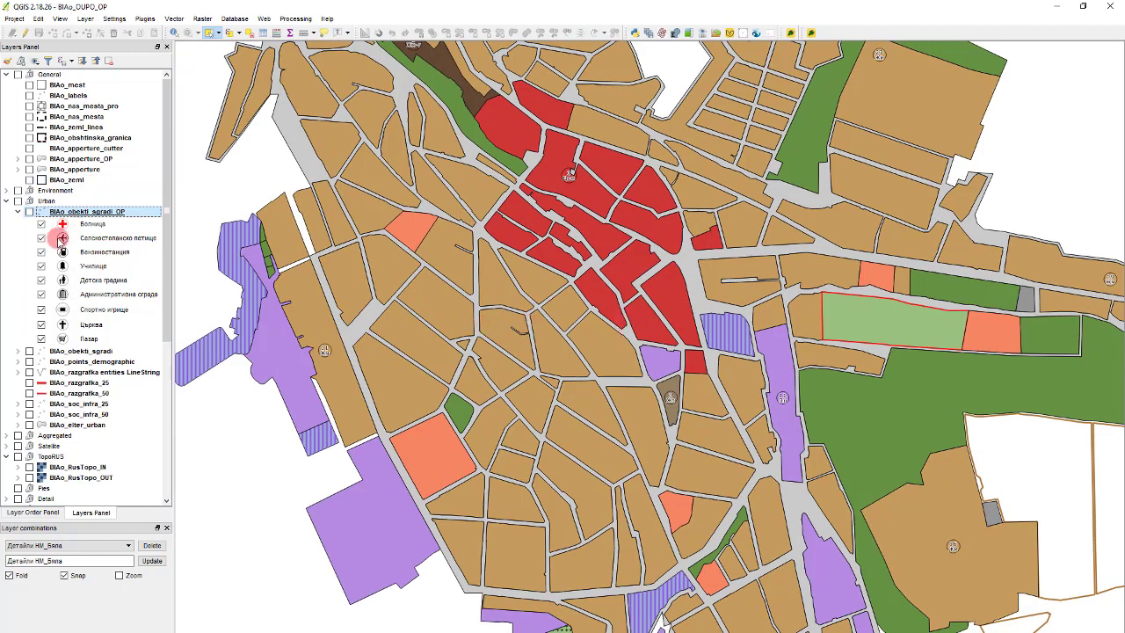
pyautogui.scroll(-3)
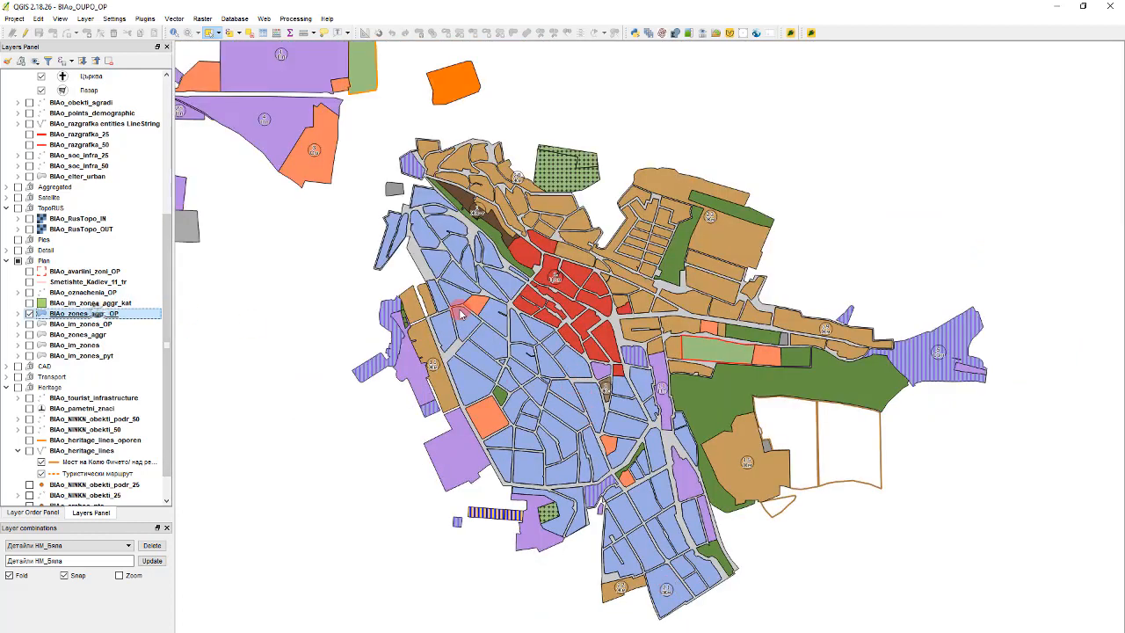
# - Bring up the Layer Properties of the zones layer at Labels > Placement
pyautogui.doubleClick(84, 313)
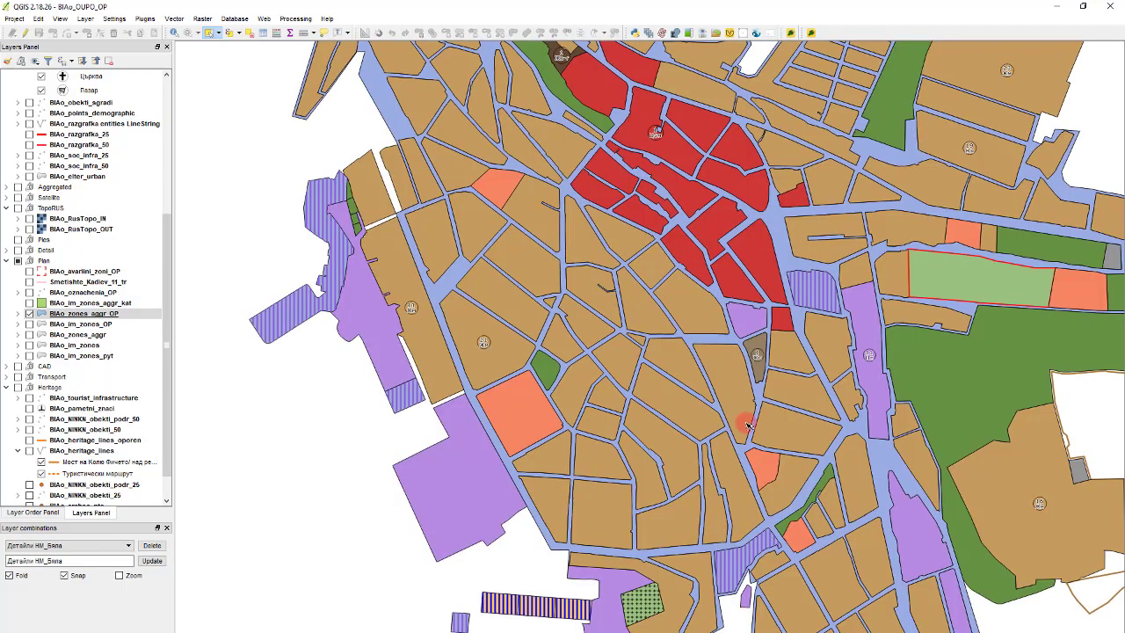
pyautogui.moveTo(436, 353)
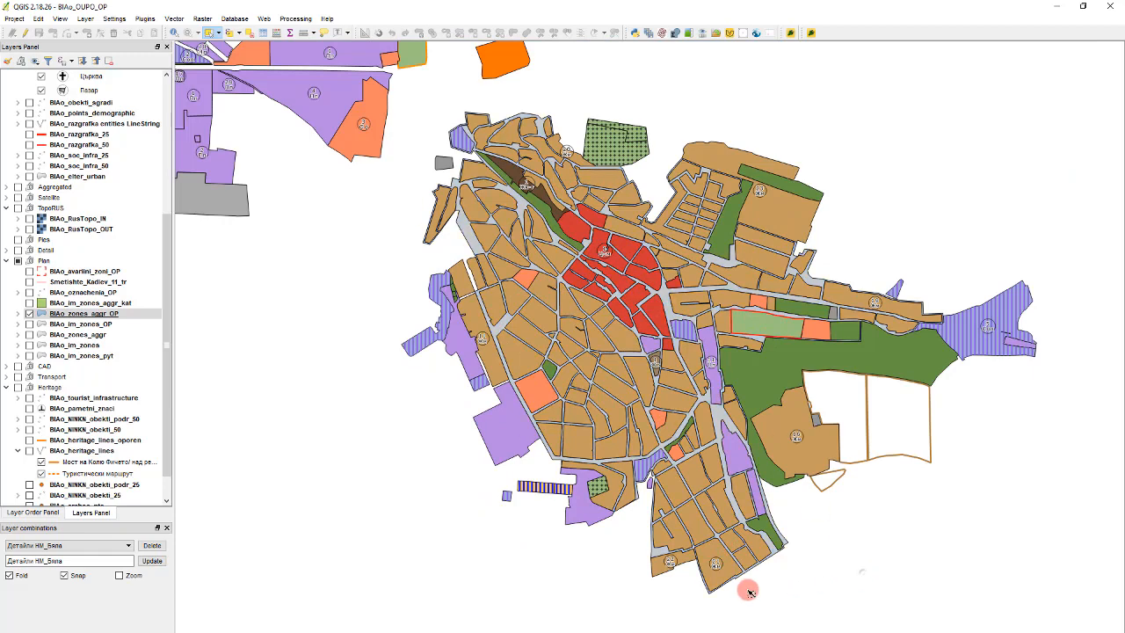
pyautogui.moveTo(765, 577)
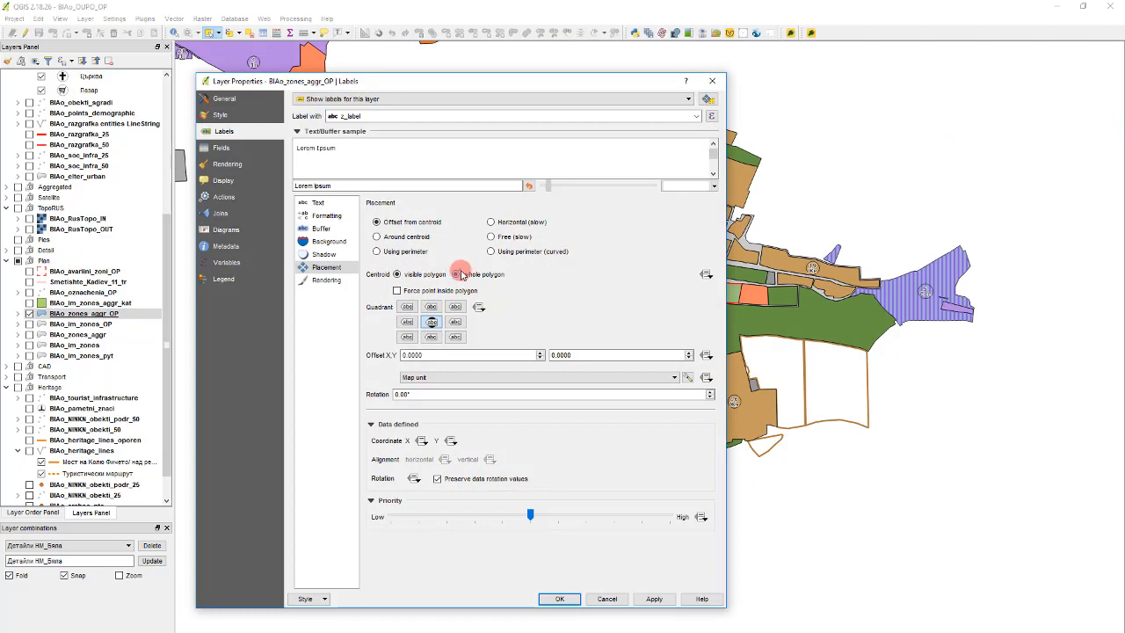
# - Set label Centroid to whole polygon, forced inside the polygon, and apply
pyautogui.click(460, 275)
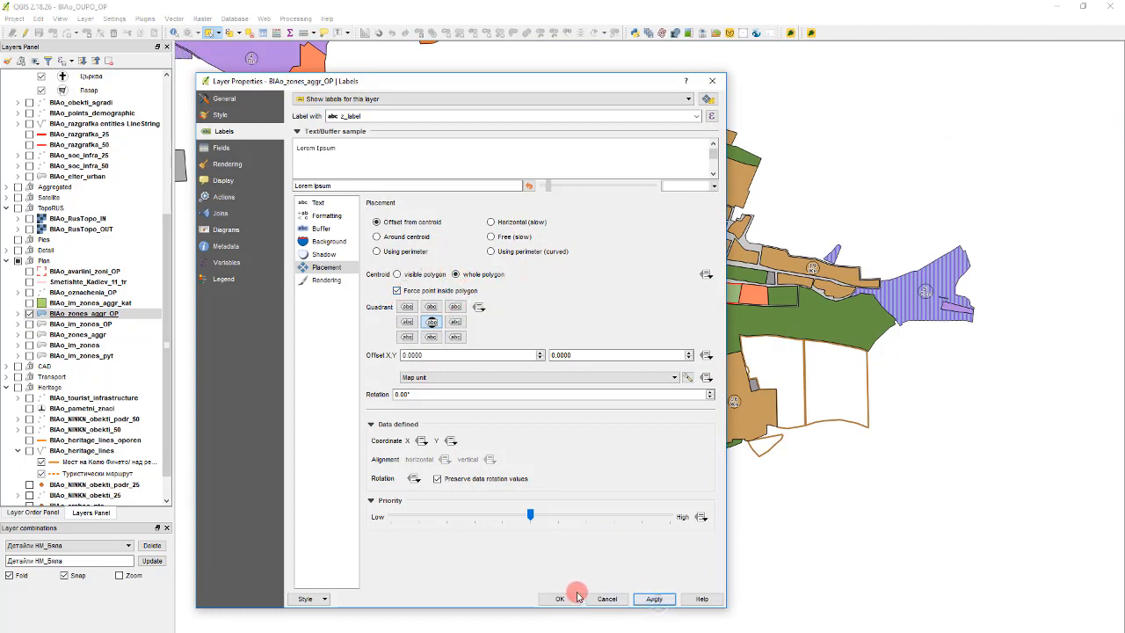
pyautogui.click(559, 598)
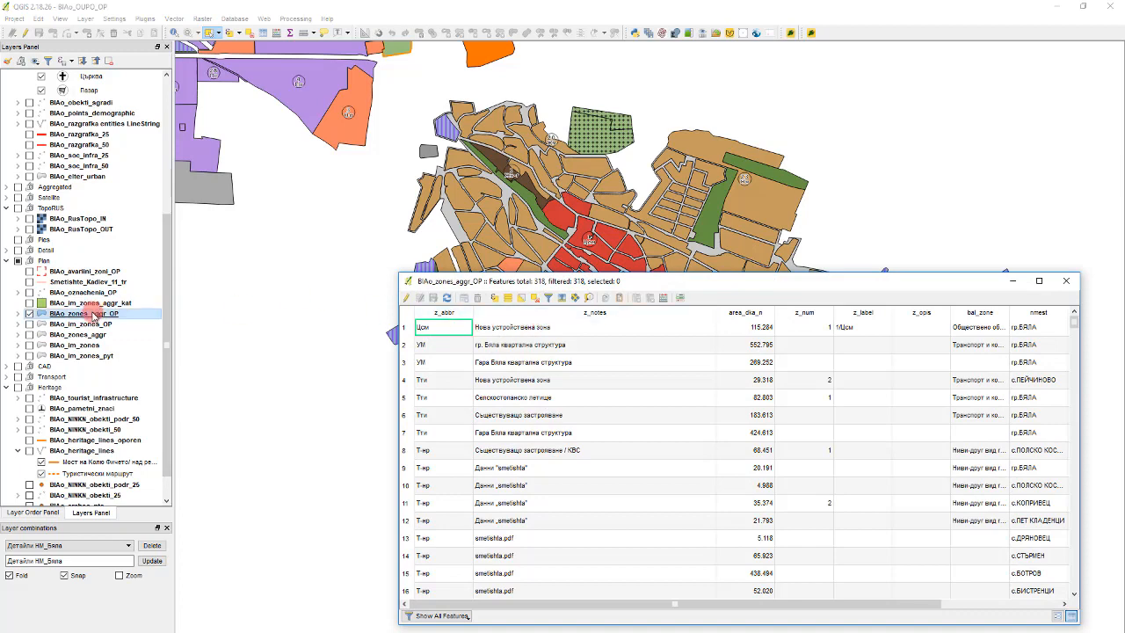
# - Delete the label_x and label_y fields from the zones attribute table
pyautogui.rightClick(85, 313)
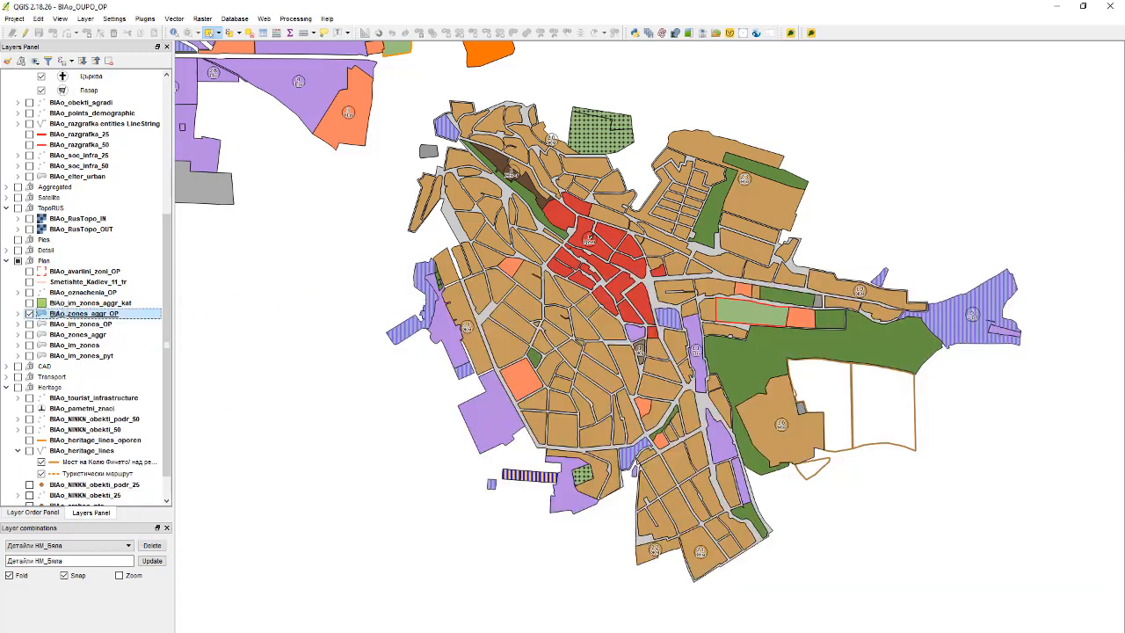
pyautogui.click(84, 313)
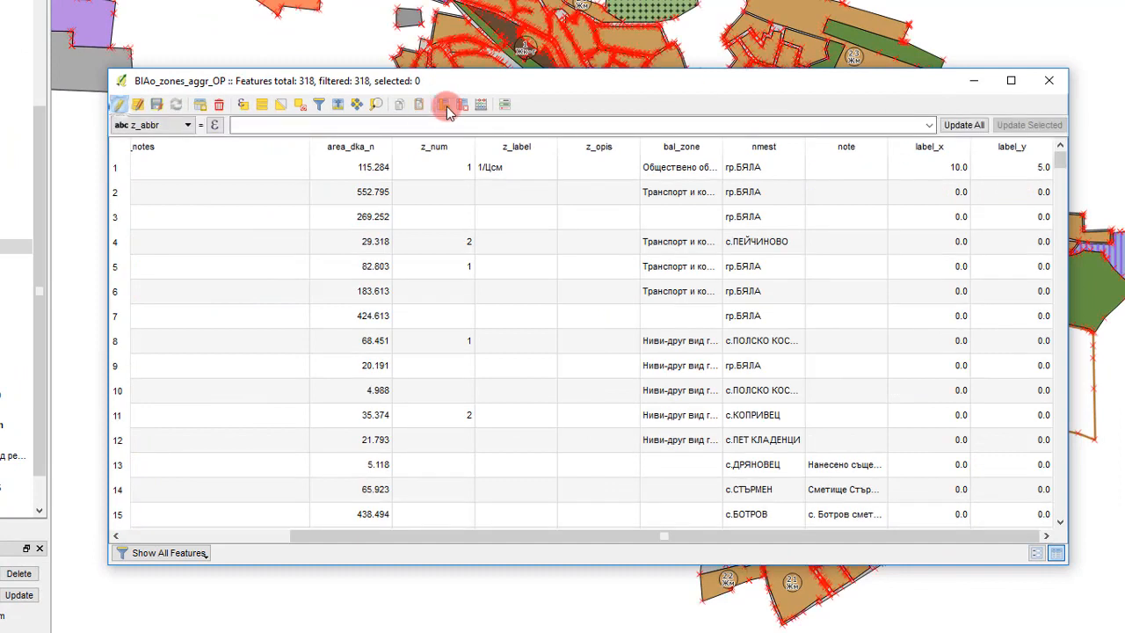
pyautogui.click(457, 102)
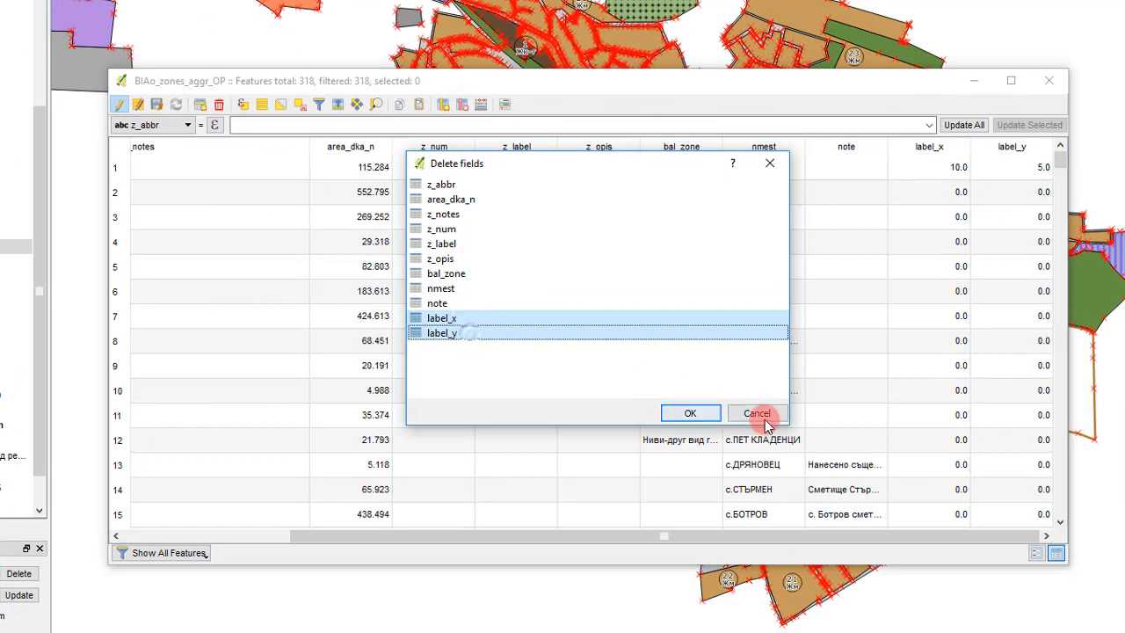
pyautogui.click(756, 413)
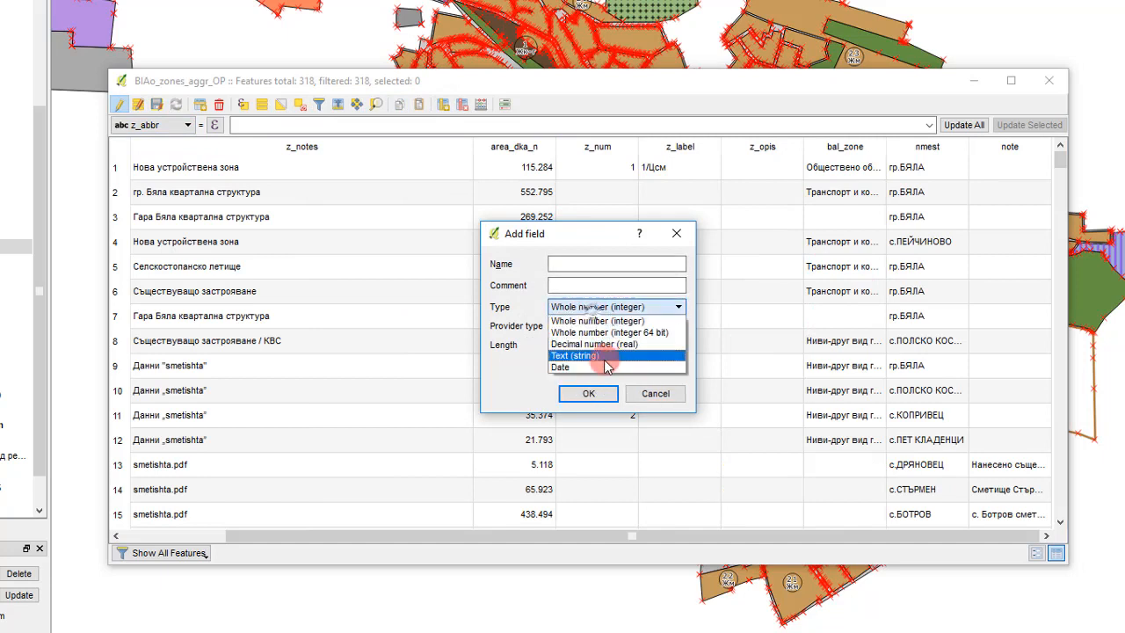
# - Create a Text (string) field named label_dist with length 10
pyautogui.click(578, 355)
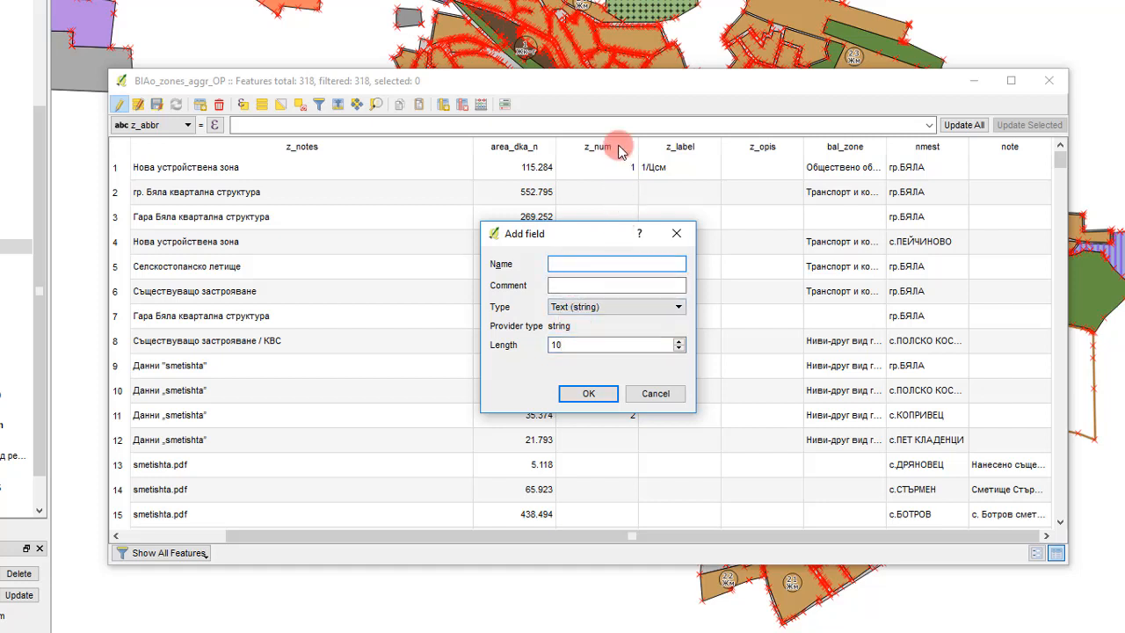
pyautogui.write('label_dist')
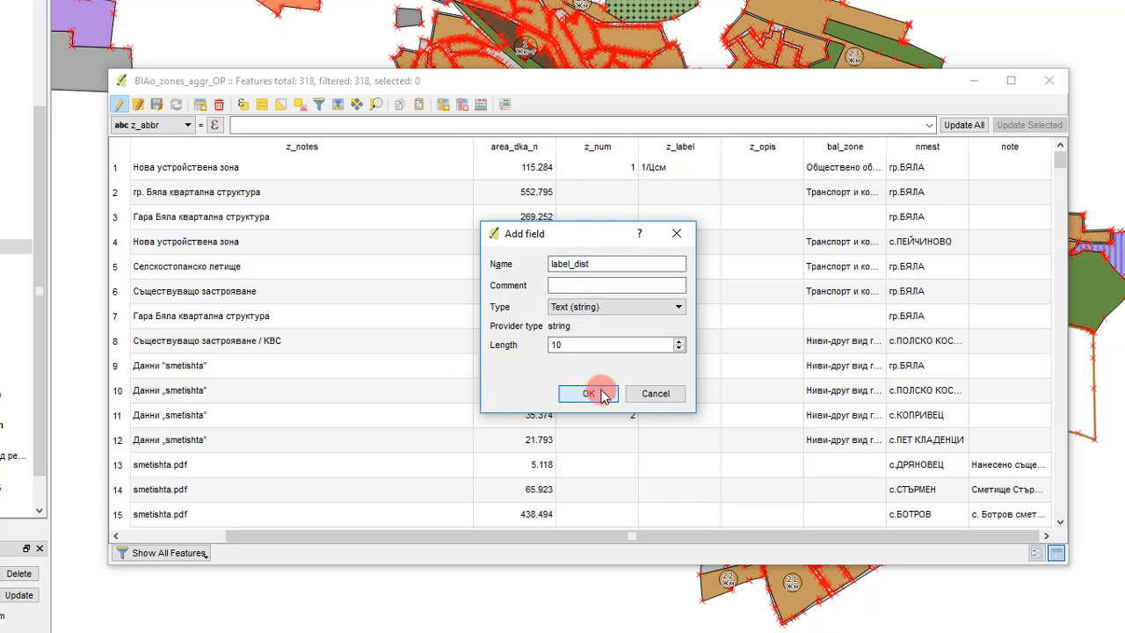
pyautogui.click(587, 394)
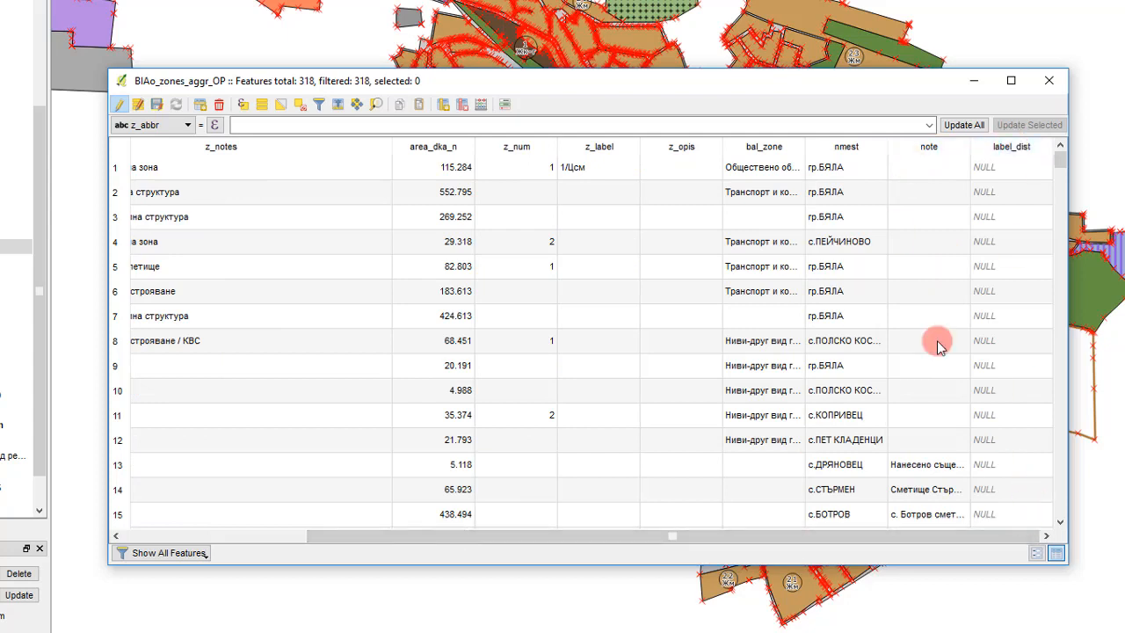
# - Update all features' label_dist to a zero x,y offset via the field calculator bar
pyautogui.click(184, 124)
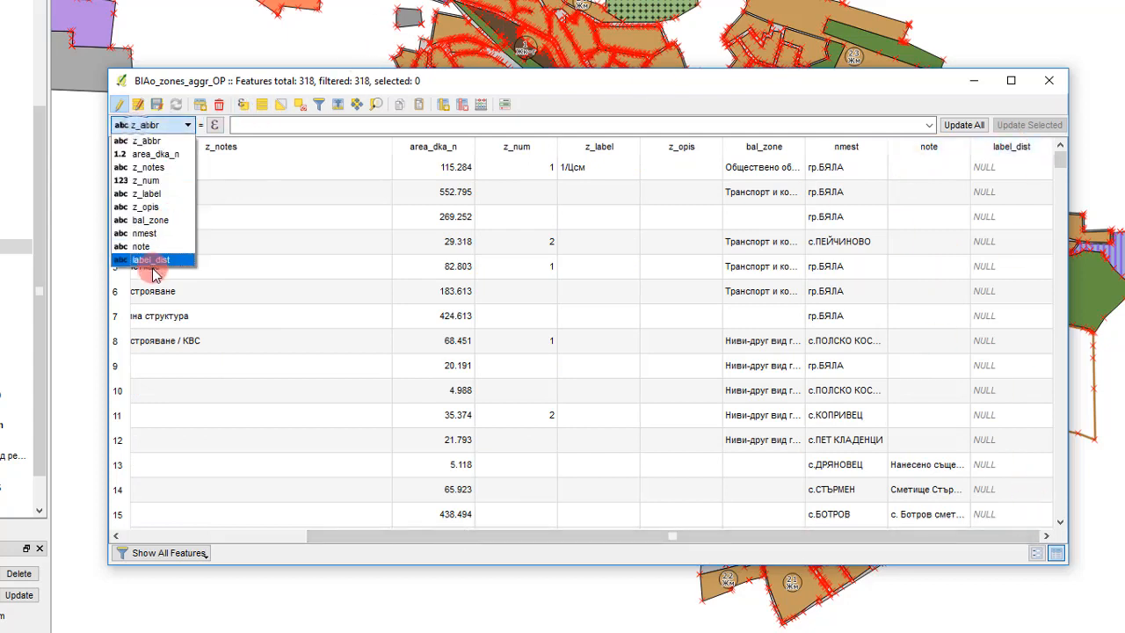
pyautogui.click(151, 260)
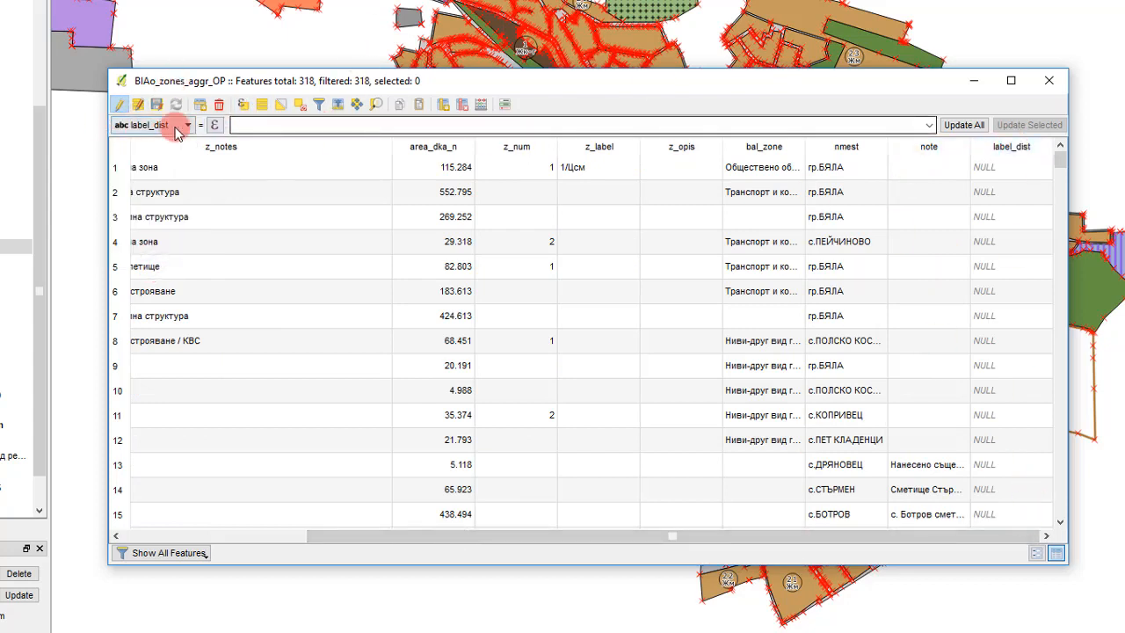
pyautogui.click(184, 123)
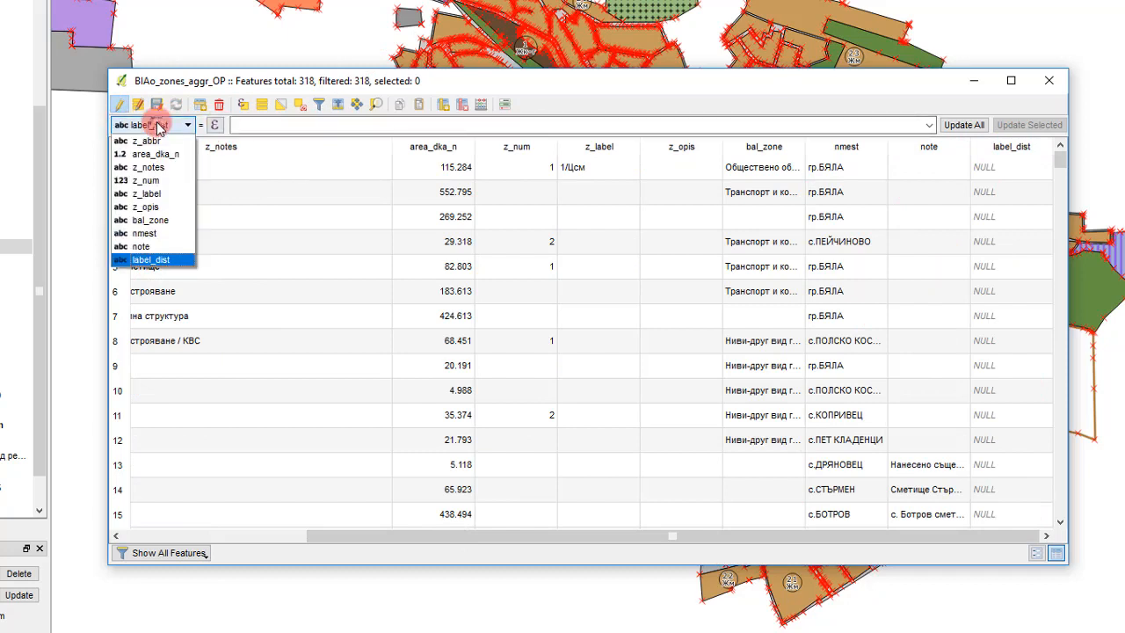
pyautogui.click(151, 260)
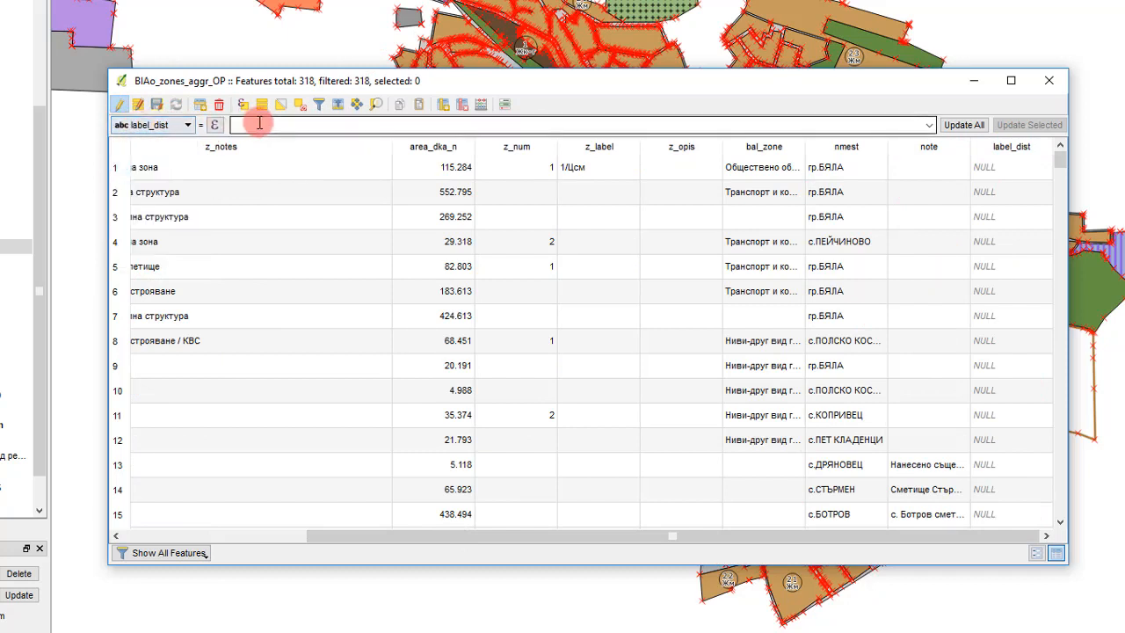
pyautogui.moveTo(313, 127)
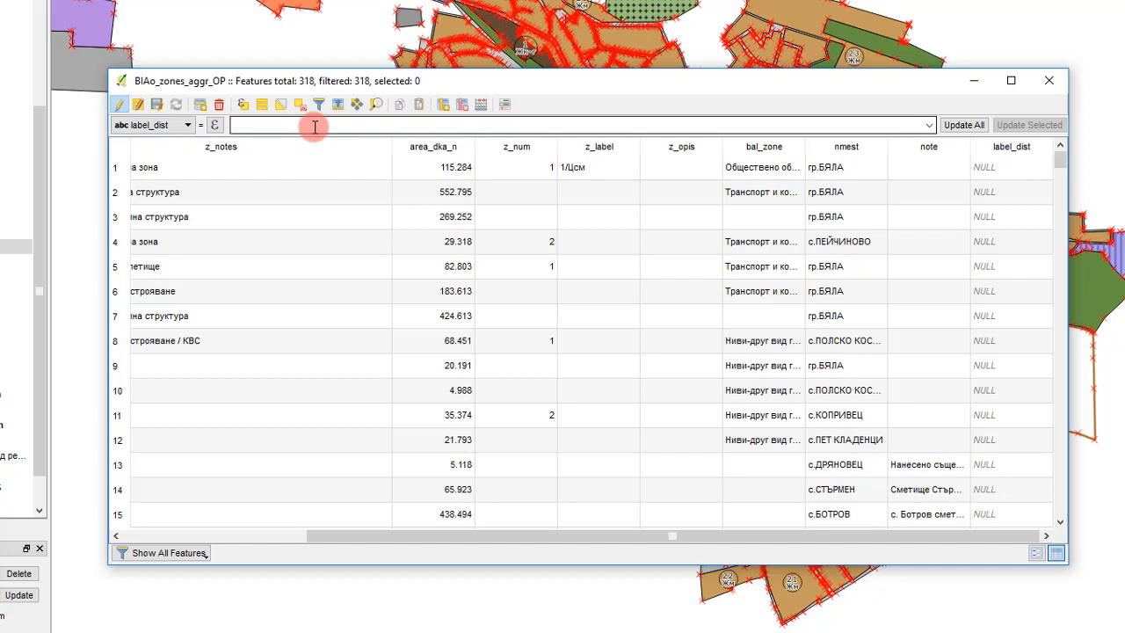
pyautogui.write("0,0,0,0'")
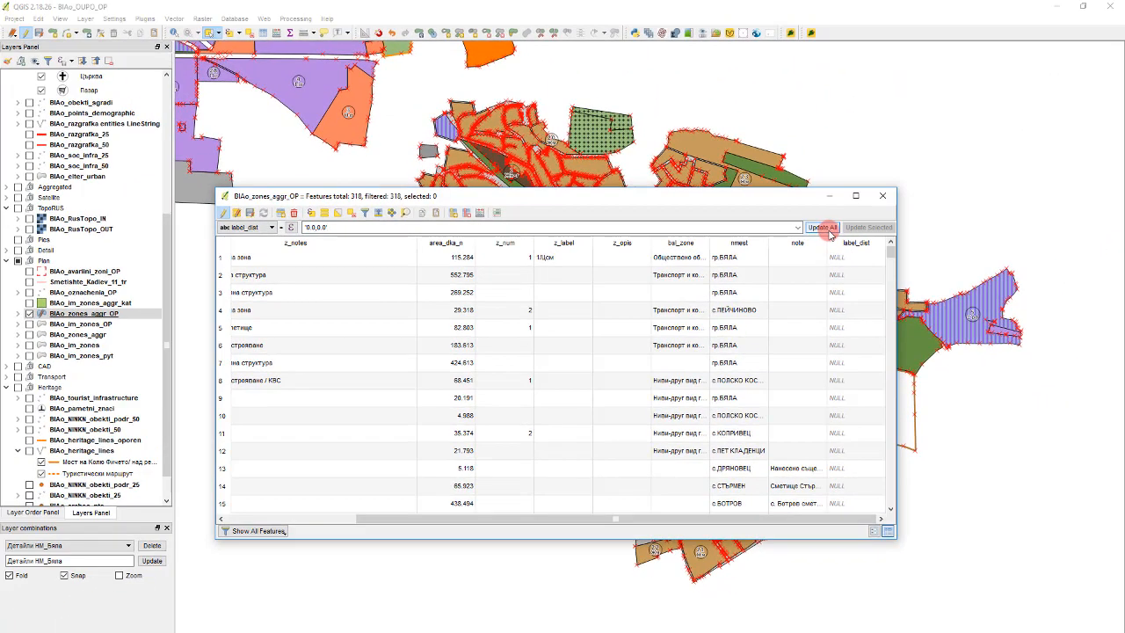
pyautogui.click(883, 197)
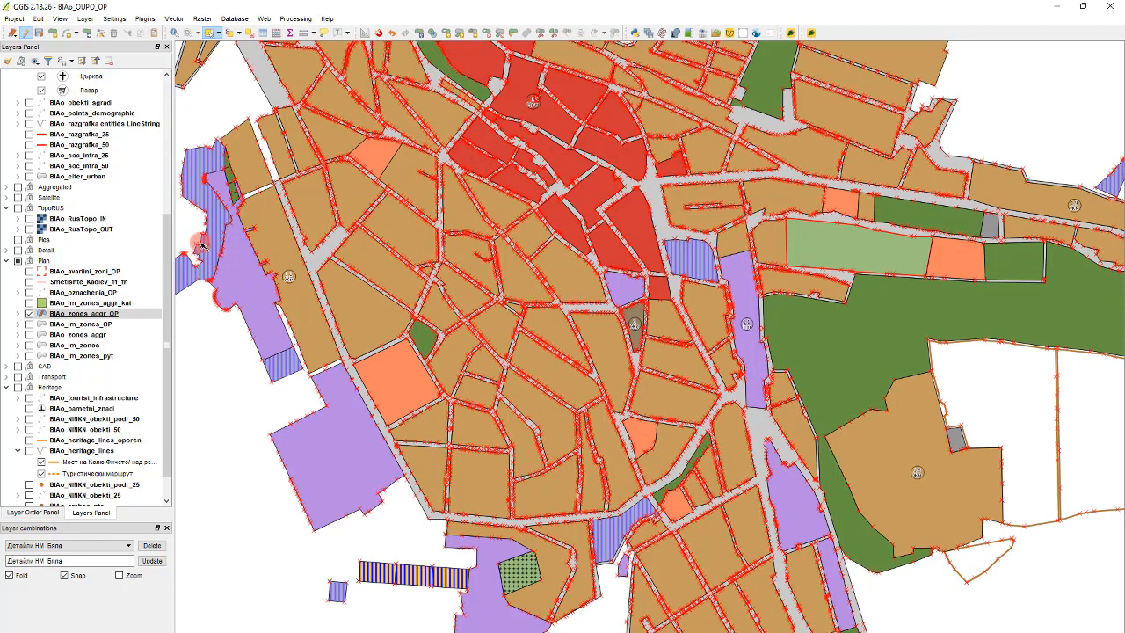
# - Set the label Offset X,Y data-defined override to the label_dist field and apply
pyautogui.click(84, 313)
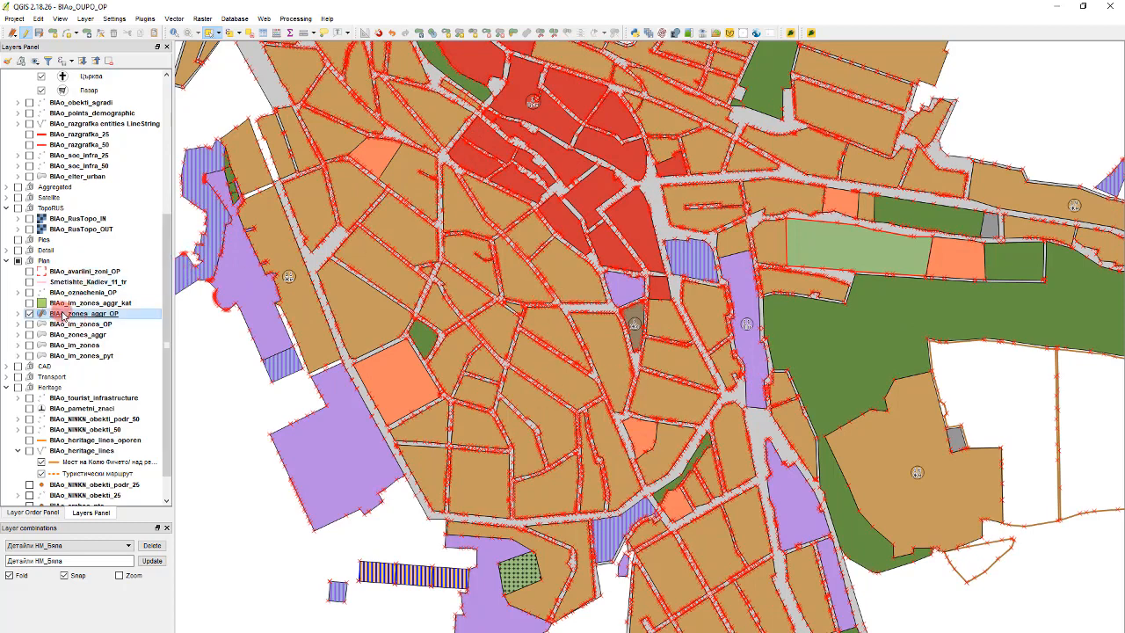
pyautogui.doubleClick(85, 313)
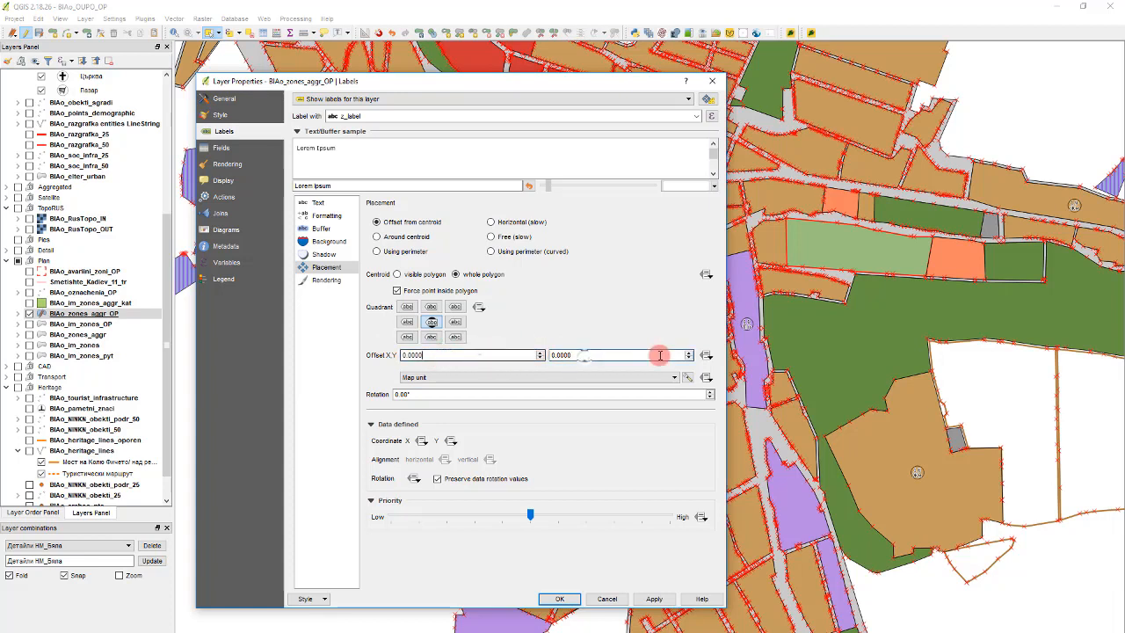
pyautogui.click(709, 355)
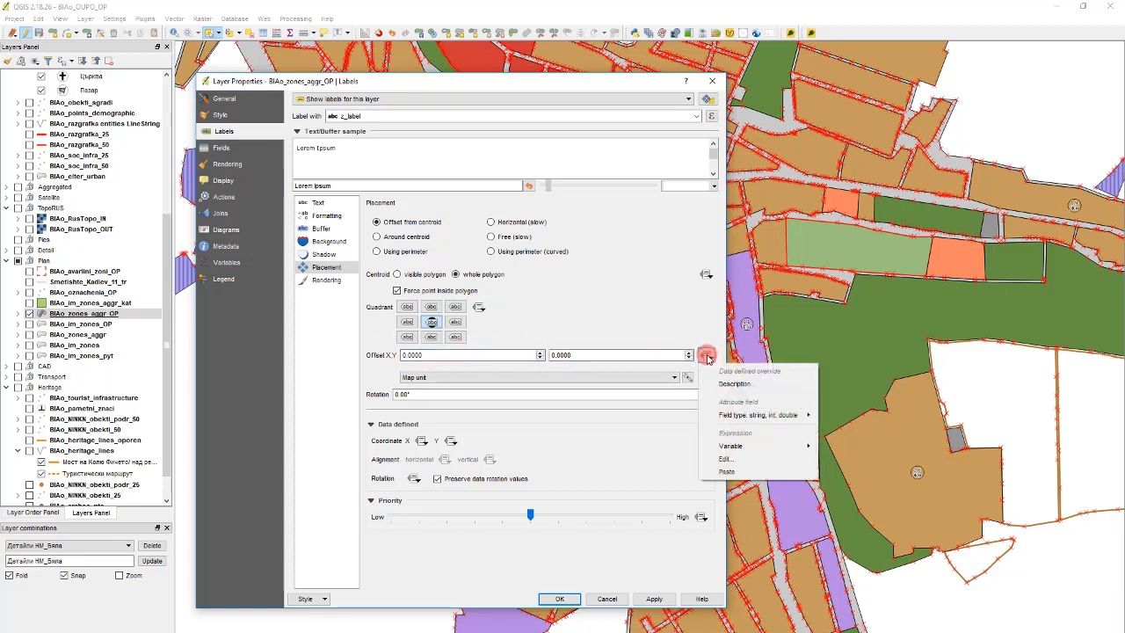
pyautogui.moveTo(725, 380)
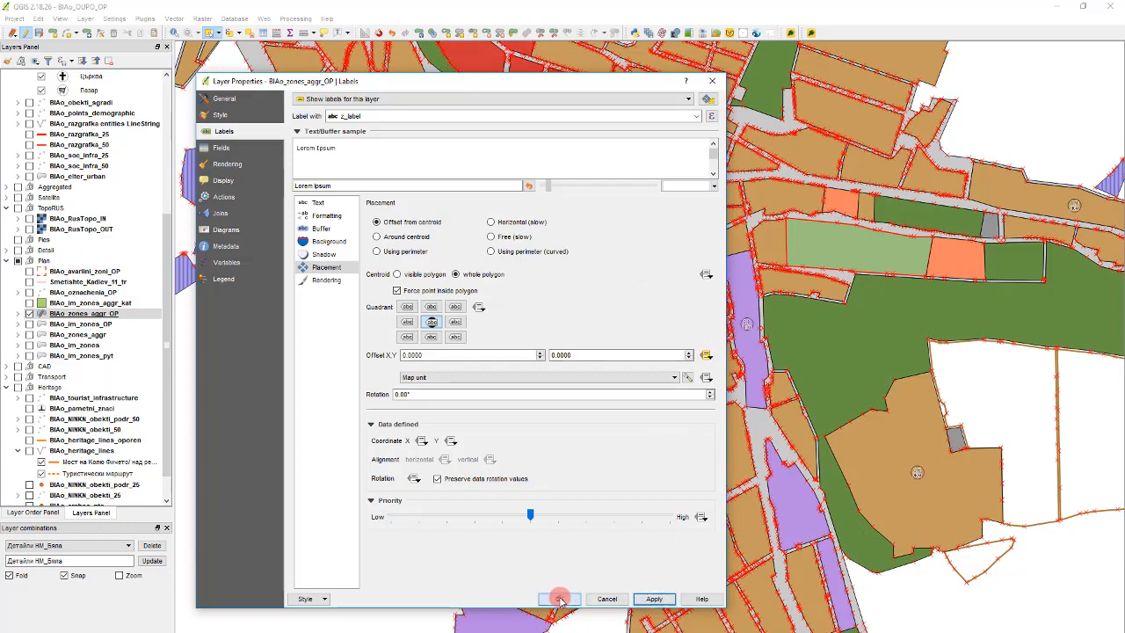
pyautogui.click(559, 598)
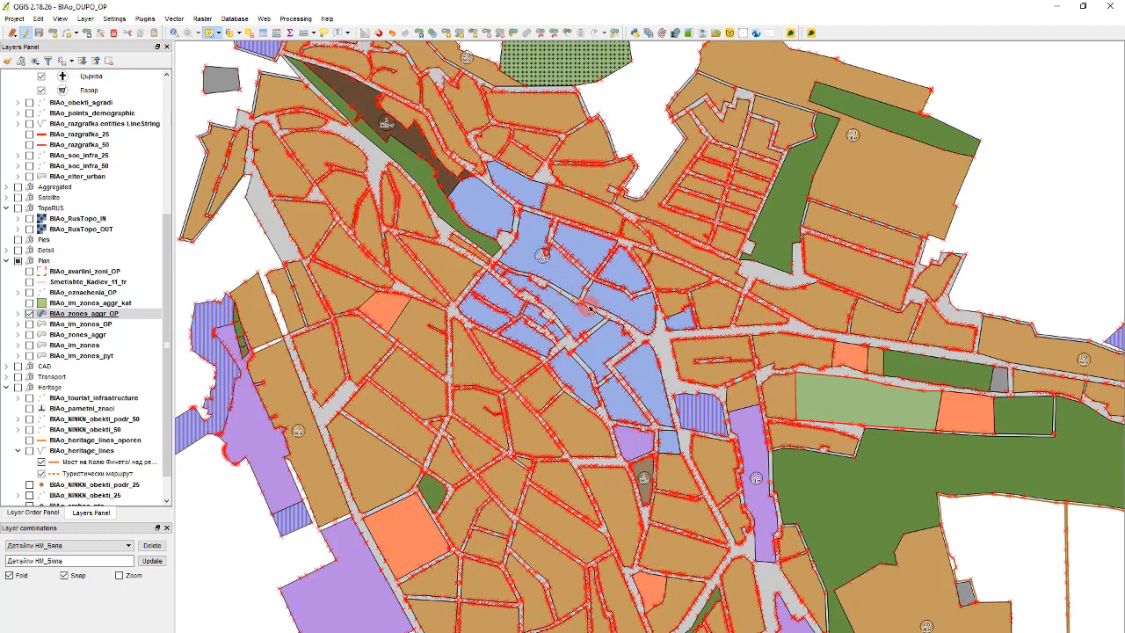
pyautogui.moveTo(556, 278)
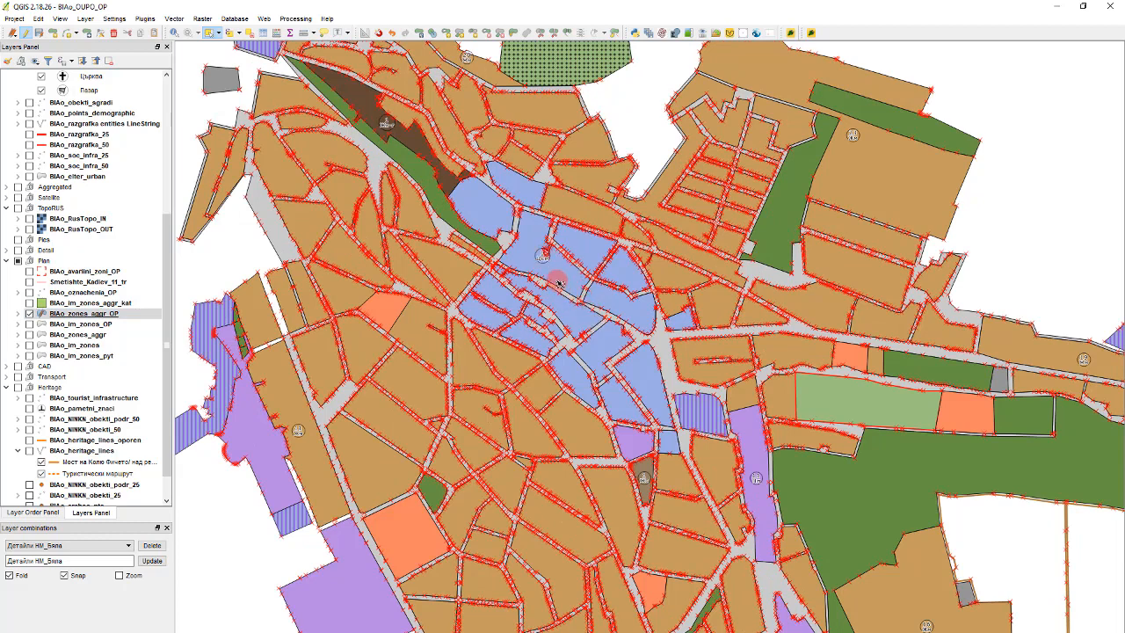
pyautogui.moveTo(562, 264)
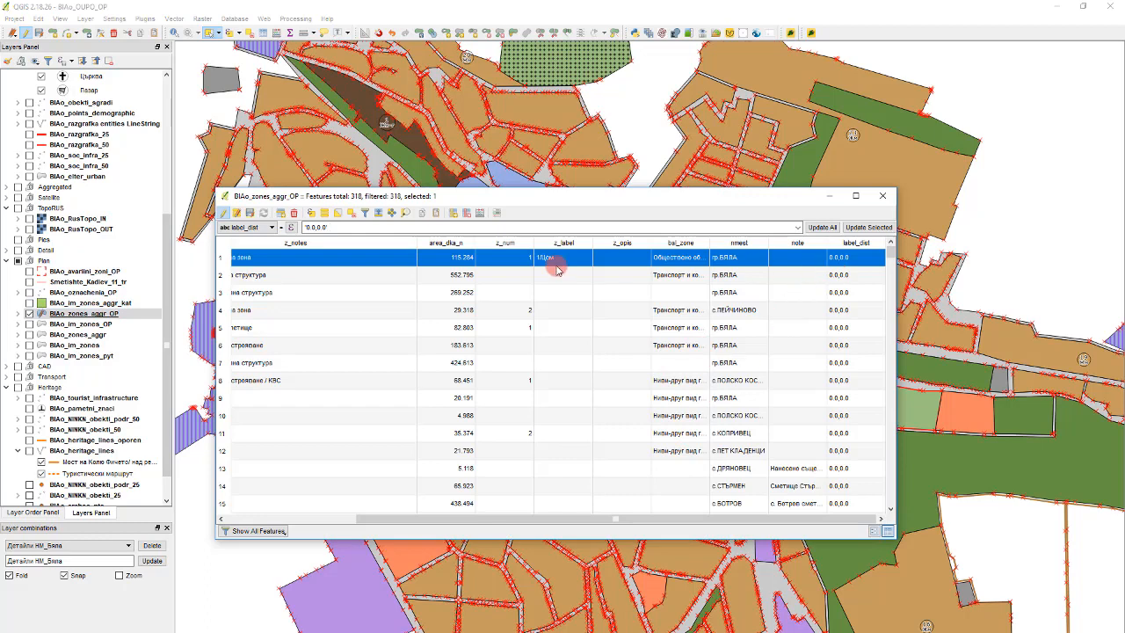
# - Enter a 25.0 x,y offset in label_dist for the 115.264 zone and check the map
pyautogui.doubleClick(856, 257)
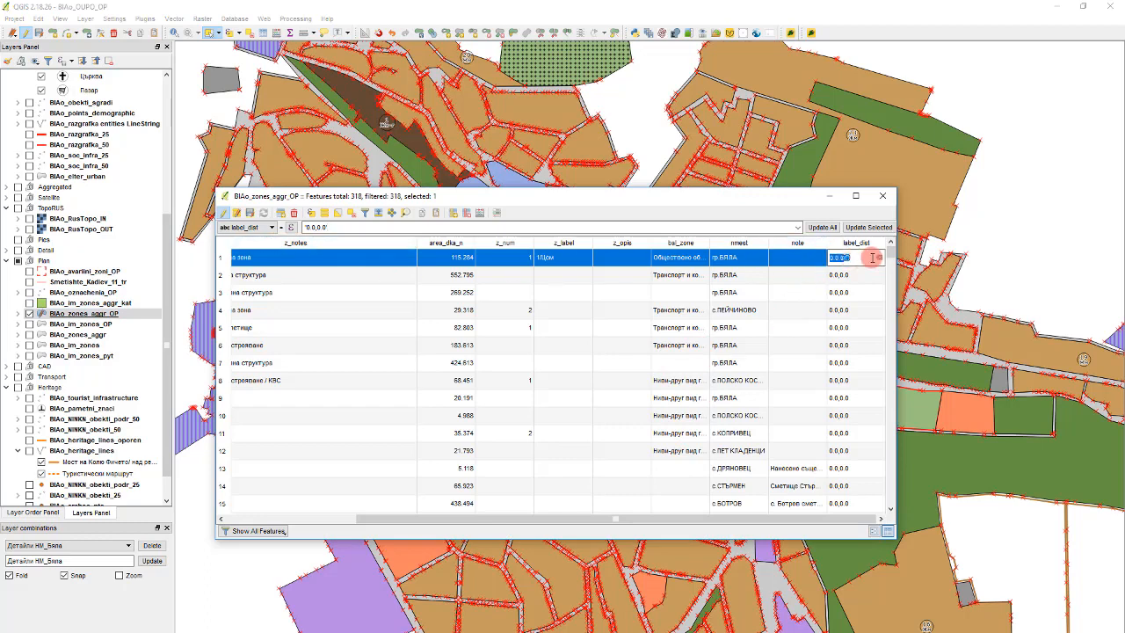
pyautogui.write('25.0,25')
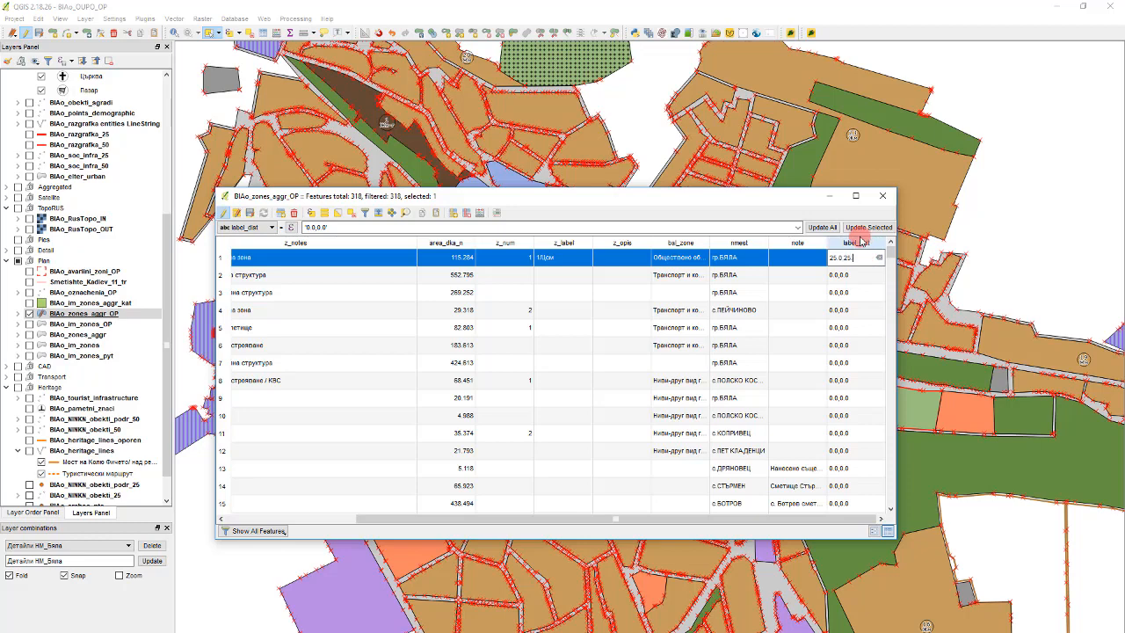
pyautogui.click(882, 195)
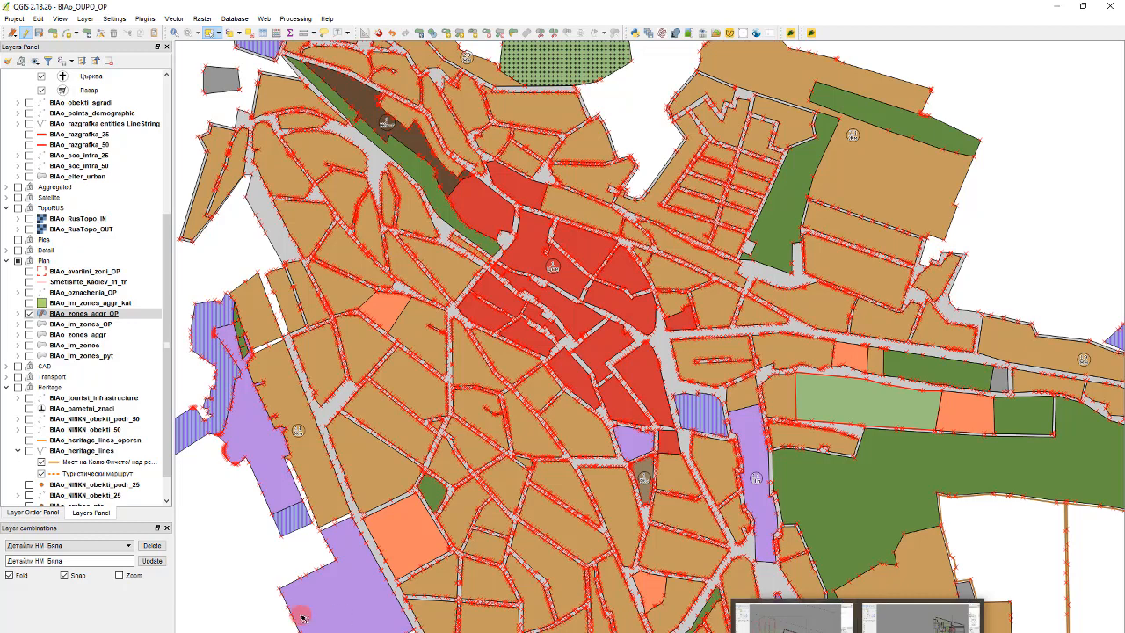
pyautogui.click(84, 313)
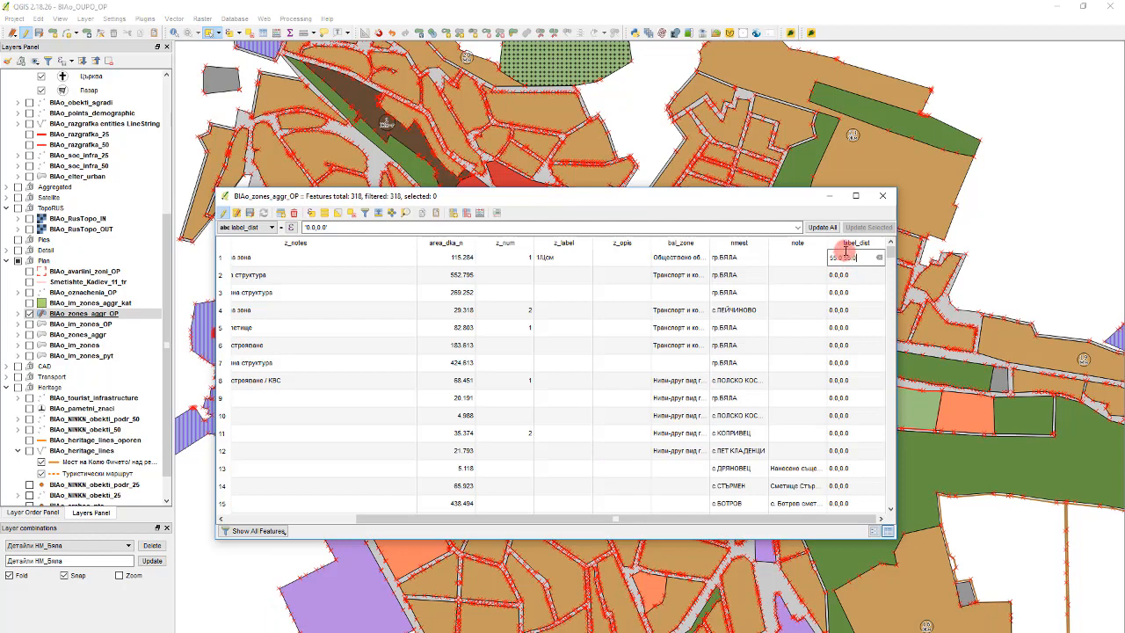
pyautogui.click(882, 195)
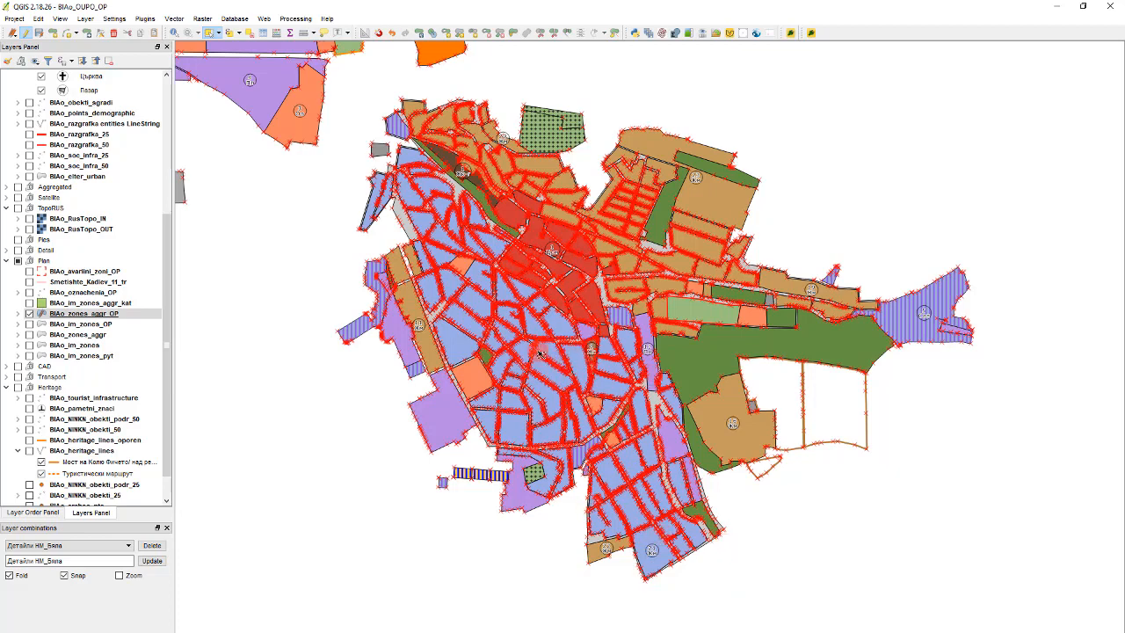
pyautogui.moveTo(651, 439)
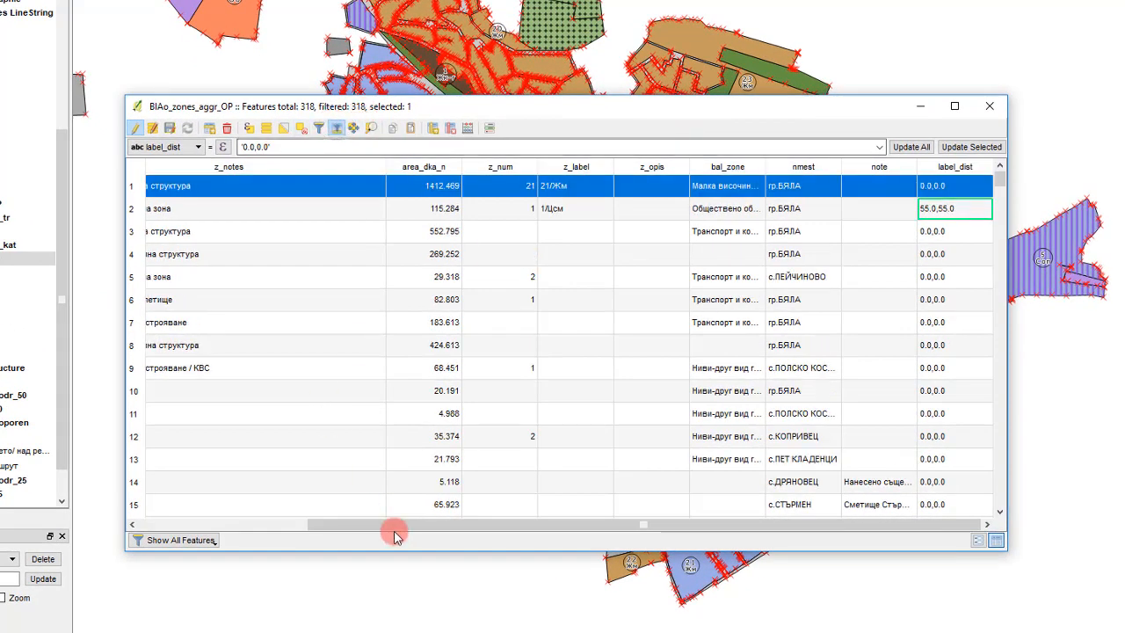
# - Enter a -200 negative x,y offset in label_dist for the 1412.469 zone
pyautogui.doubleClick(949, 186)
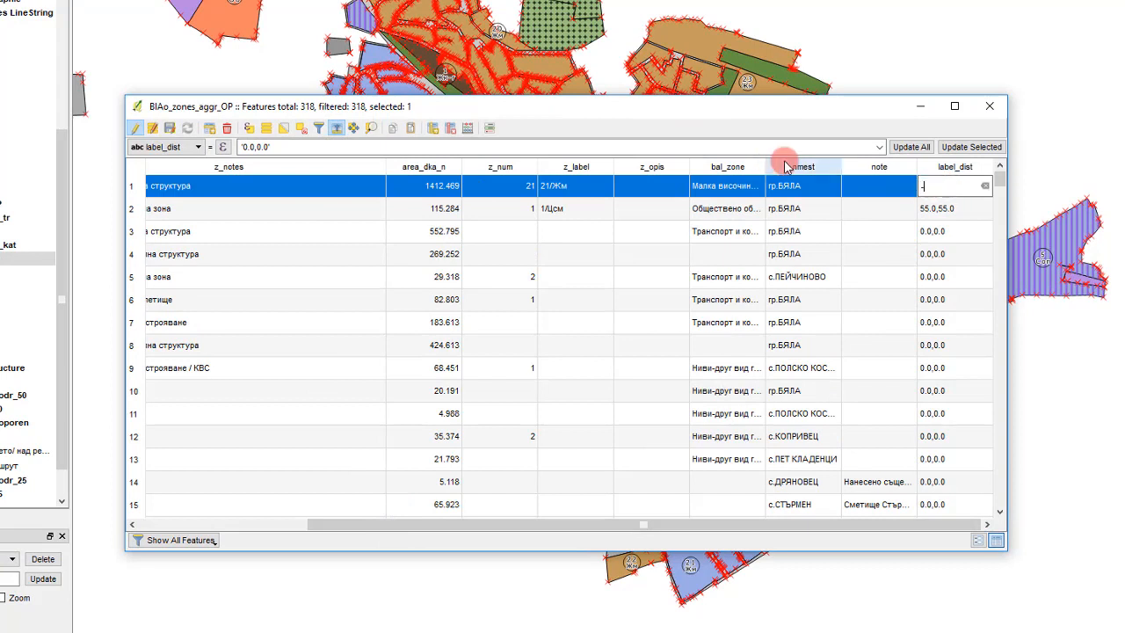
pyautogui.write('-200.0,-50')
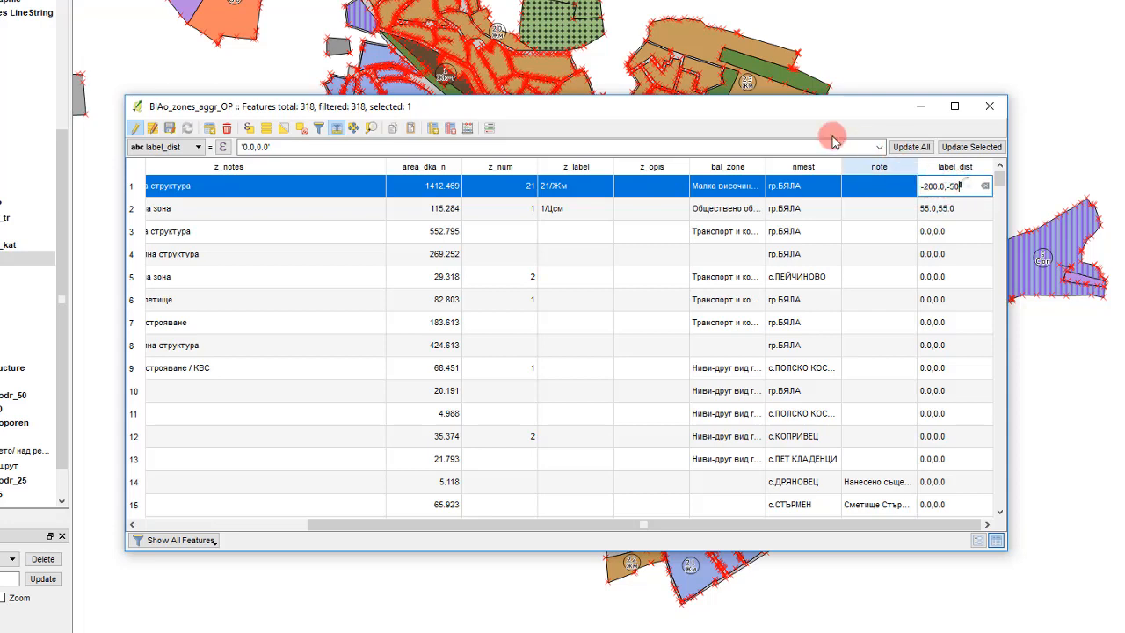
pyautogui.moveTo(825, 116)
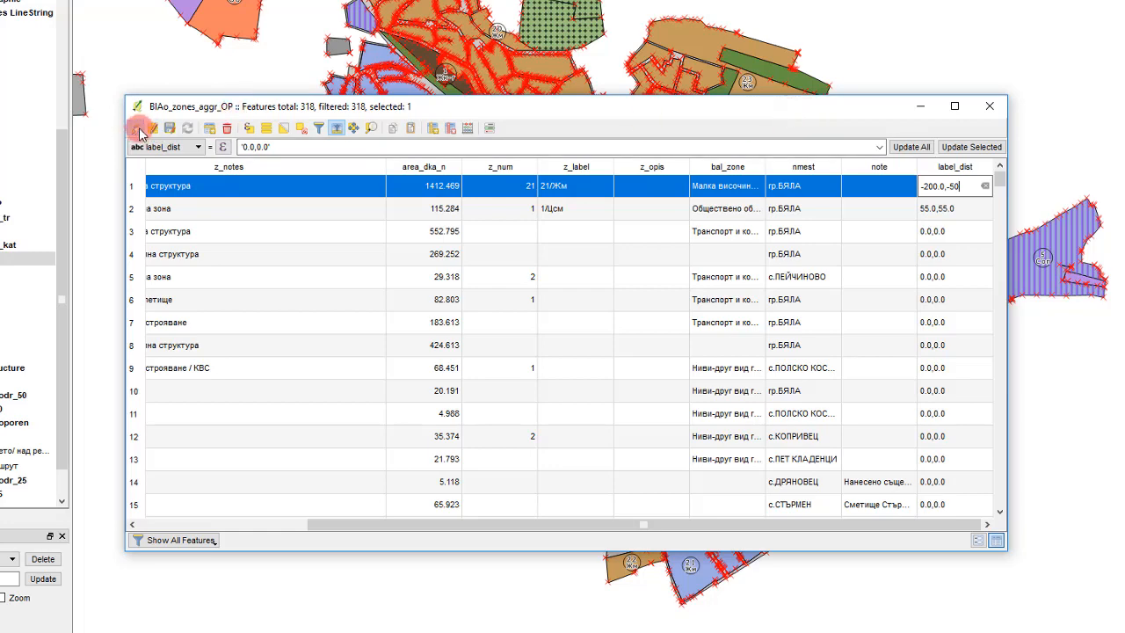
# - Stop editing, discard the unsaved attribute changes, and turn editing back on
pyautogui.click(141, 130)
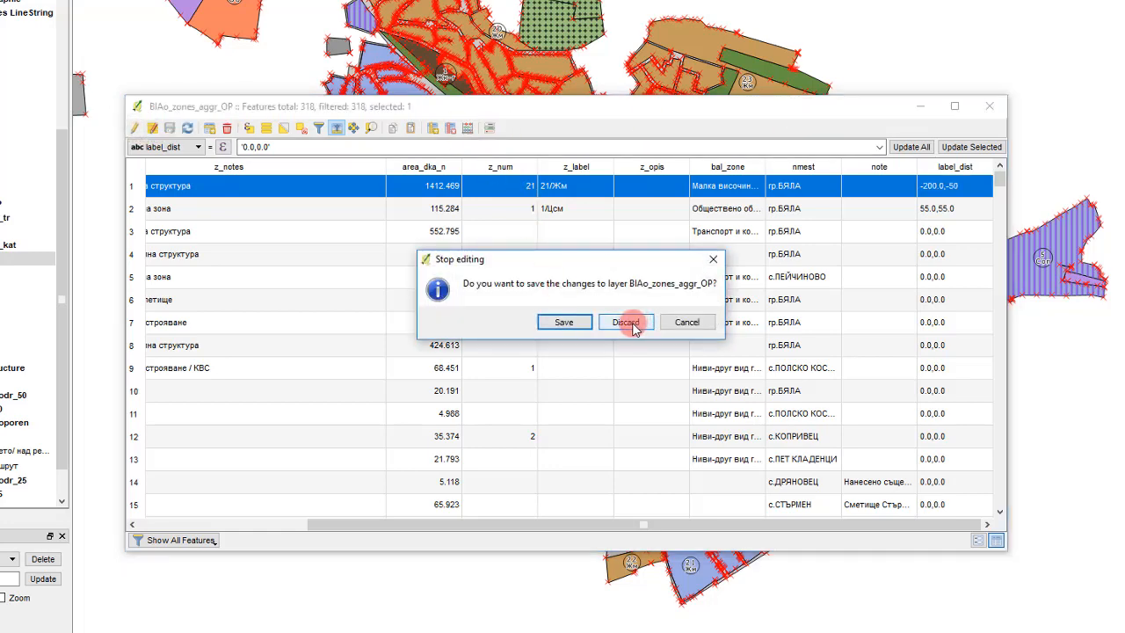
pyautogui.click(626, 322)
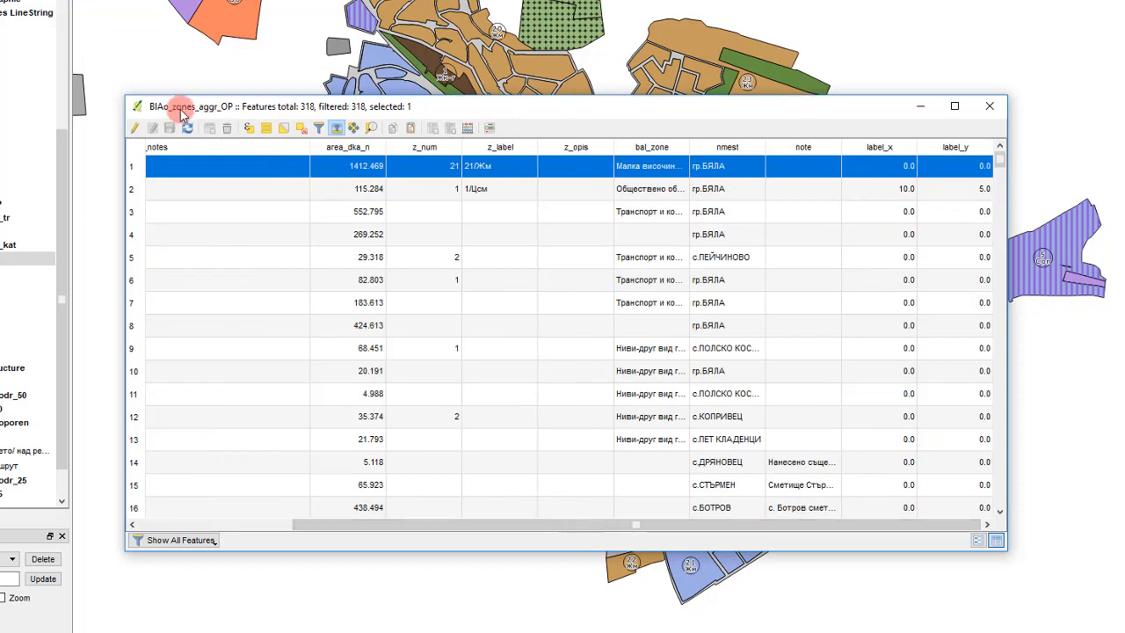
pyautogui.click(439, 128)
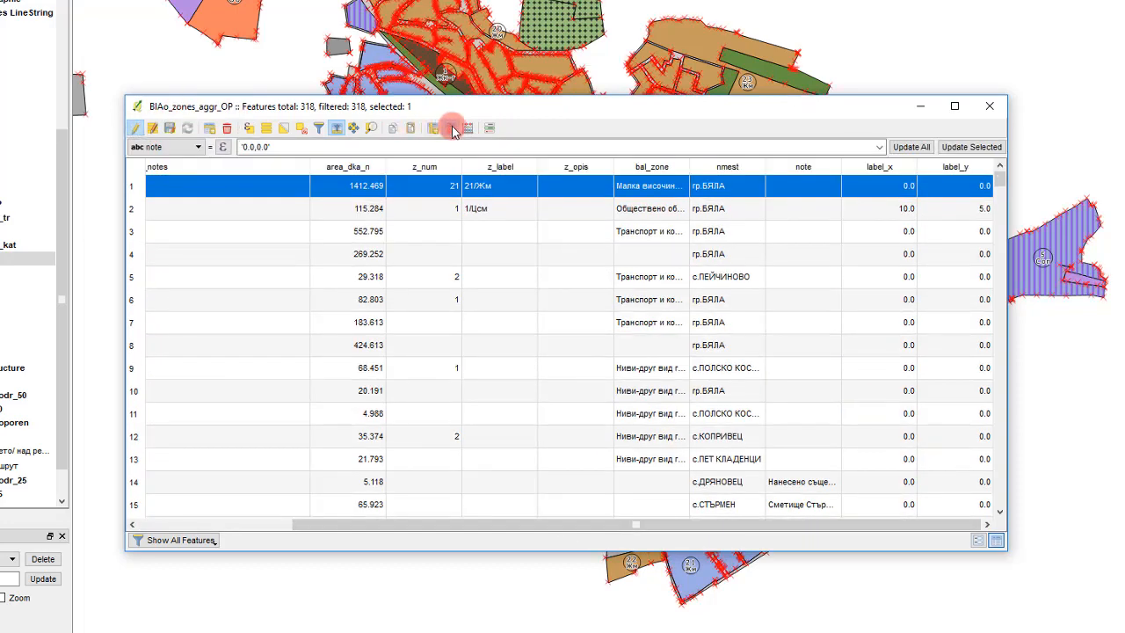
pyautogui.click(447, 128)
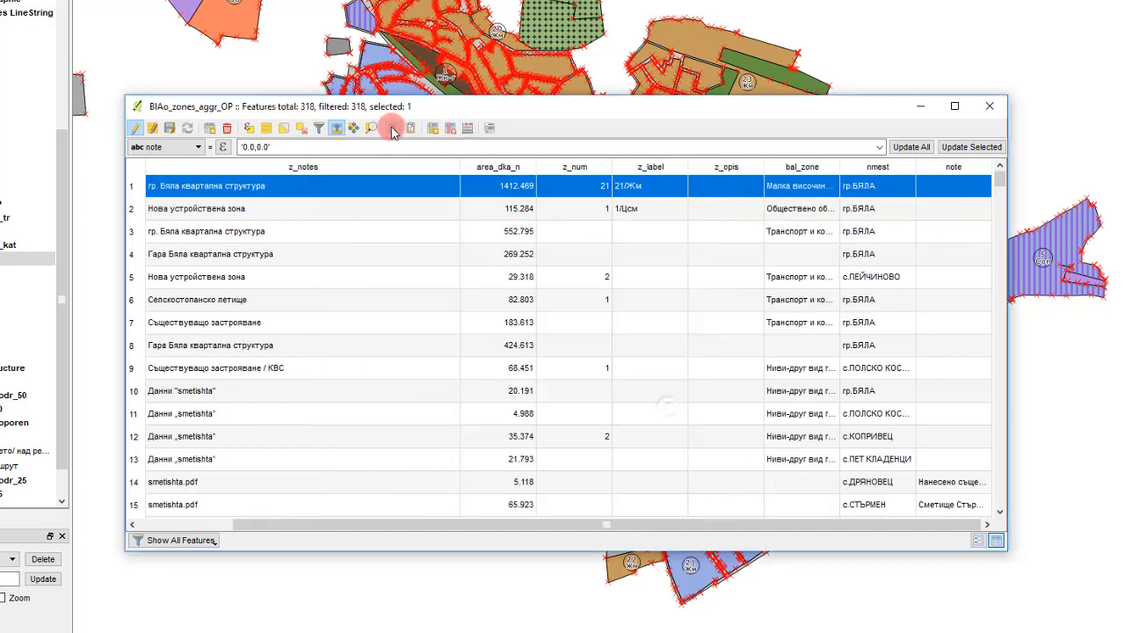
# - Create a new text field named label_dist on the zones layer
pyautogui.click(373, 130)
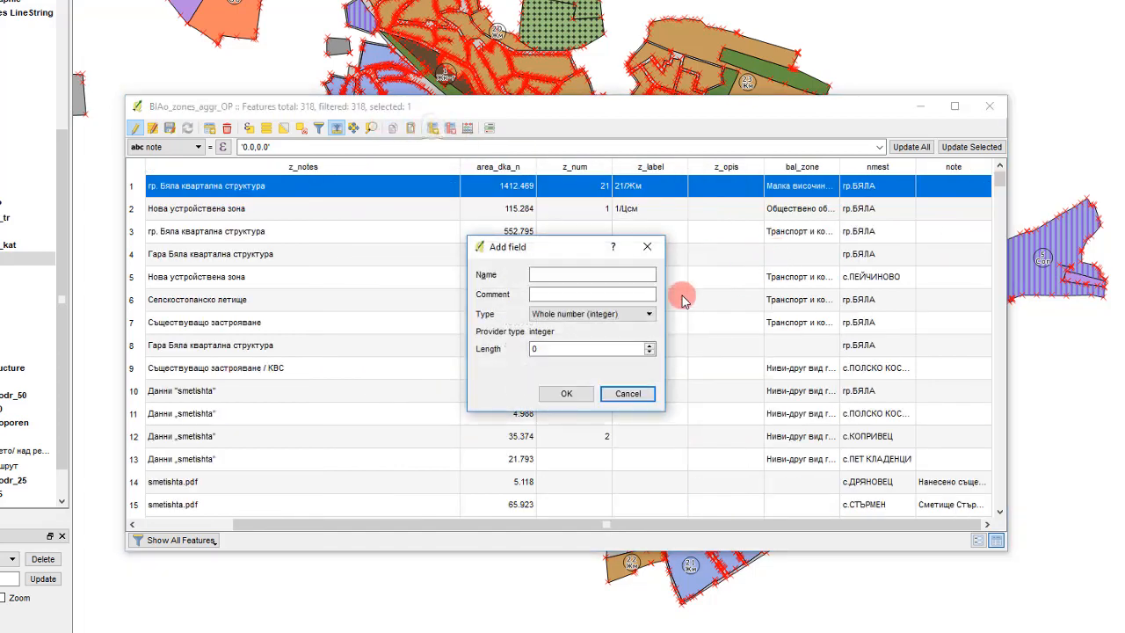
pyautogui.click(590, 274)
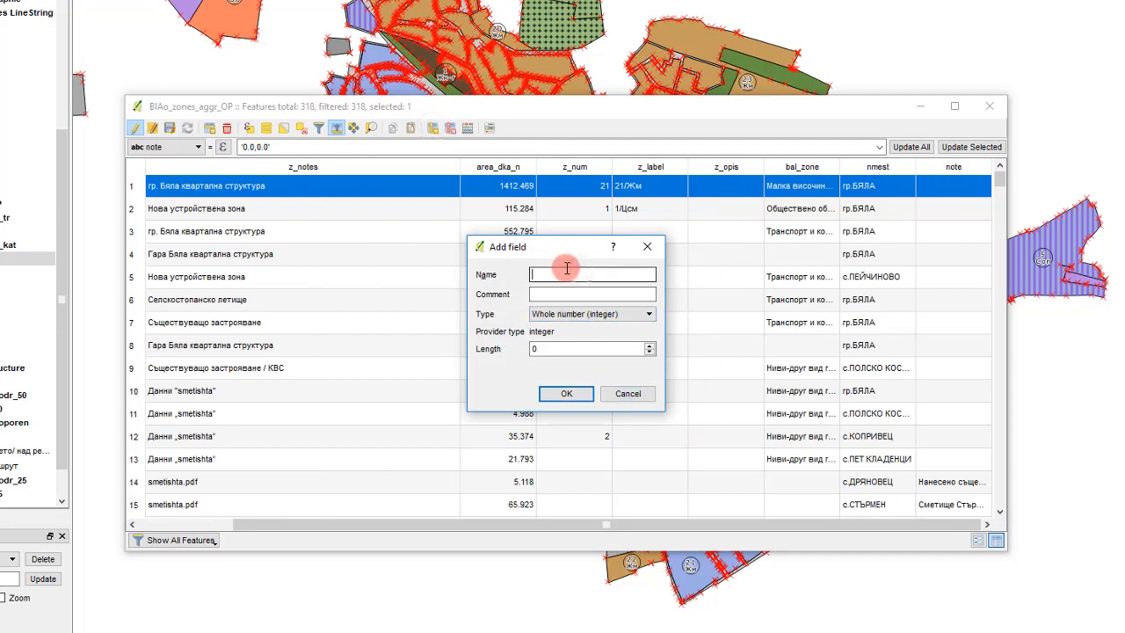
pyautogui.write('label_d')
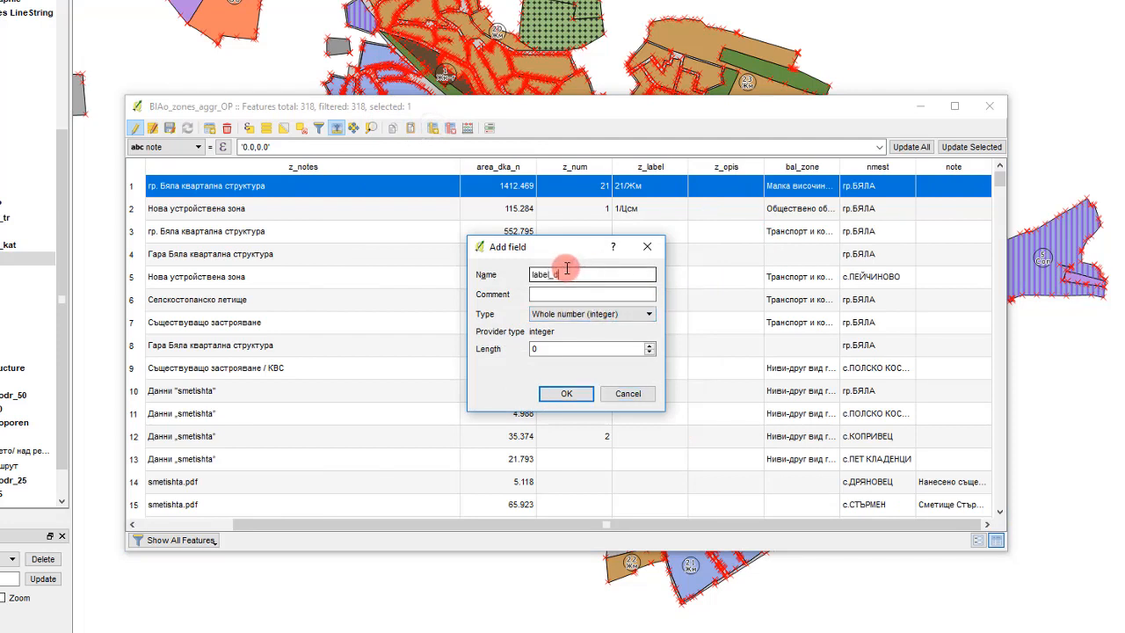
pyautogui.click(591, 313)
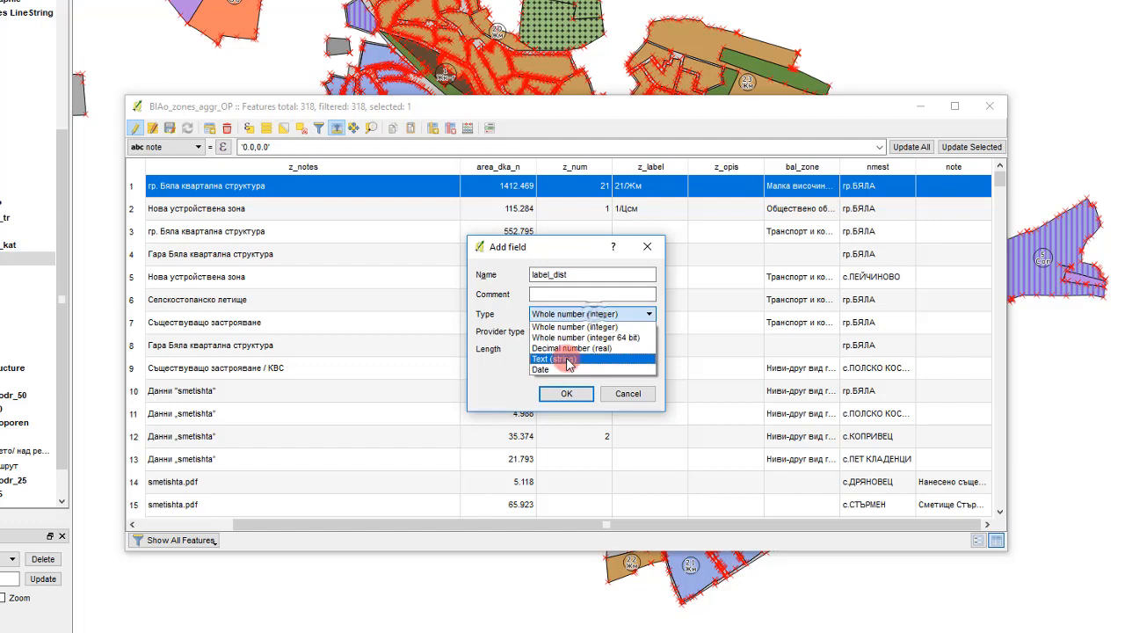
pyautogui.click(565, 358)
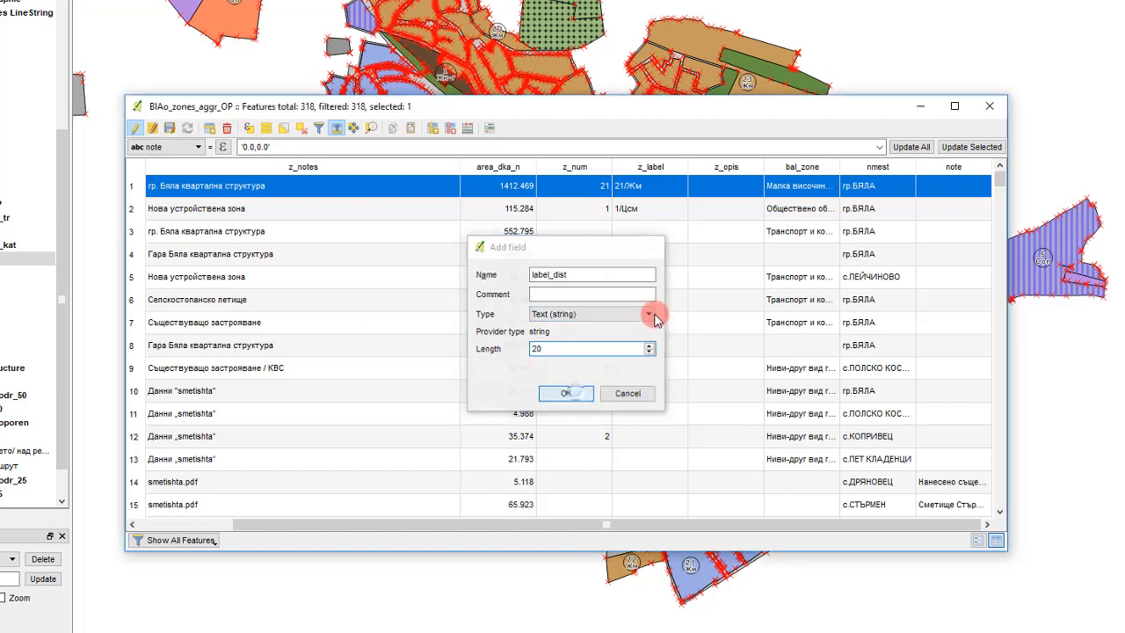
pyautogui.click(567, 394)
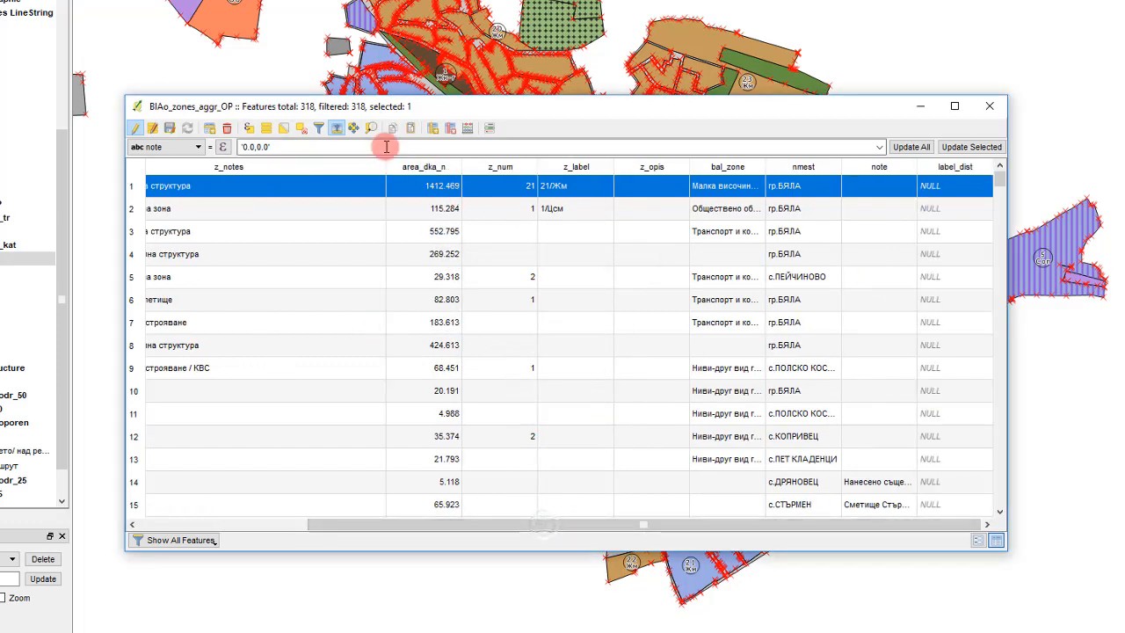
# - Fill label_dist with '0.0,0.0' for all features via the field calculator bar
pyautogui.click(197, 148)
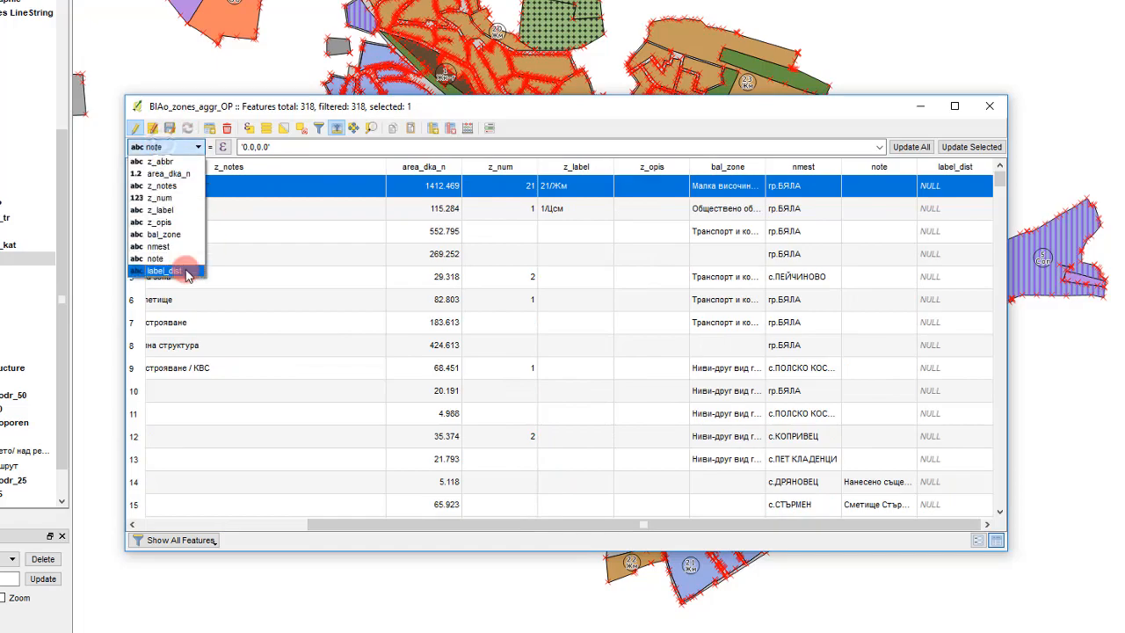
pyautogui.click(161, 271)
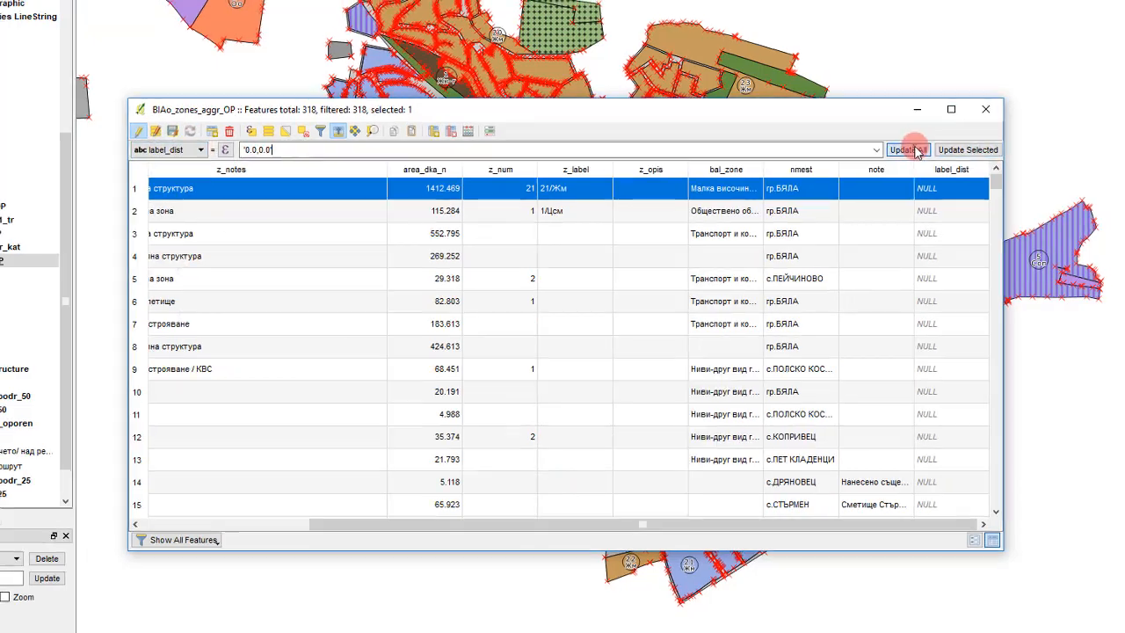
pyautogui.click(981, 109)
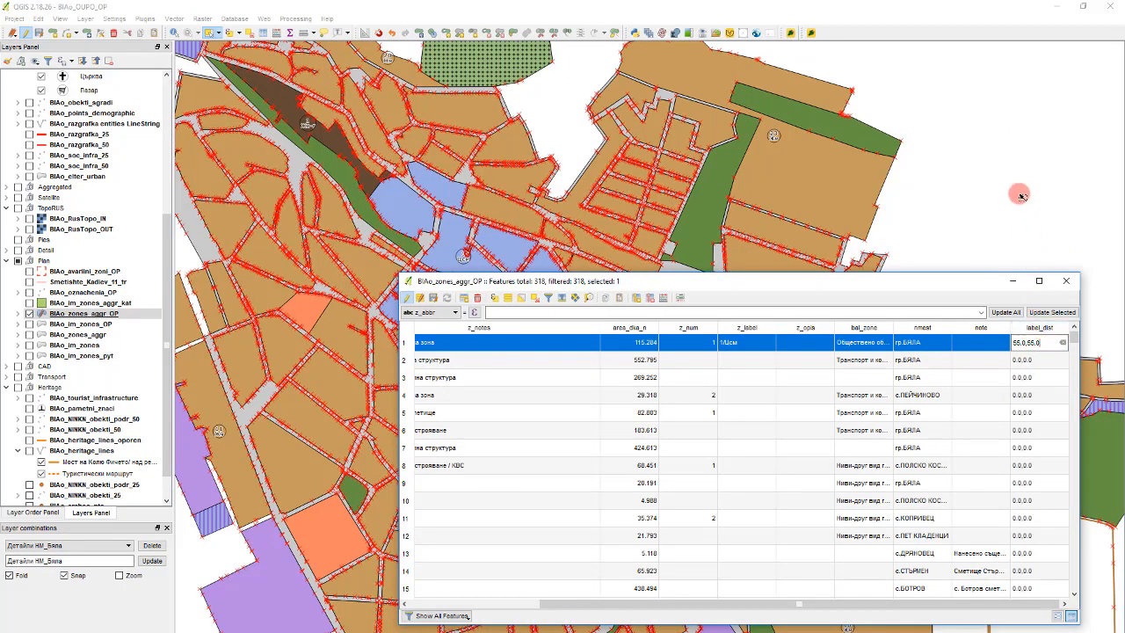
# - Set the first row's label_dist x offset to -500.0 and commit the edit
pyautogui.click(1065, 282)
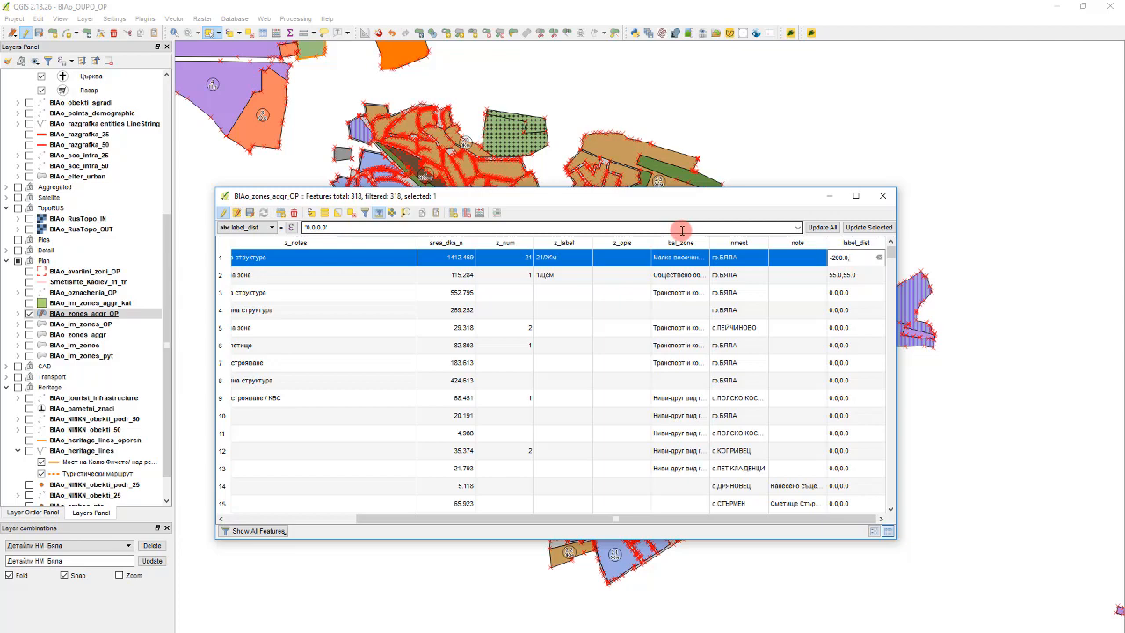
pyautogui.write('-500.')
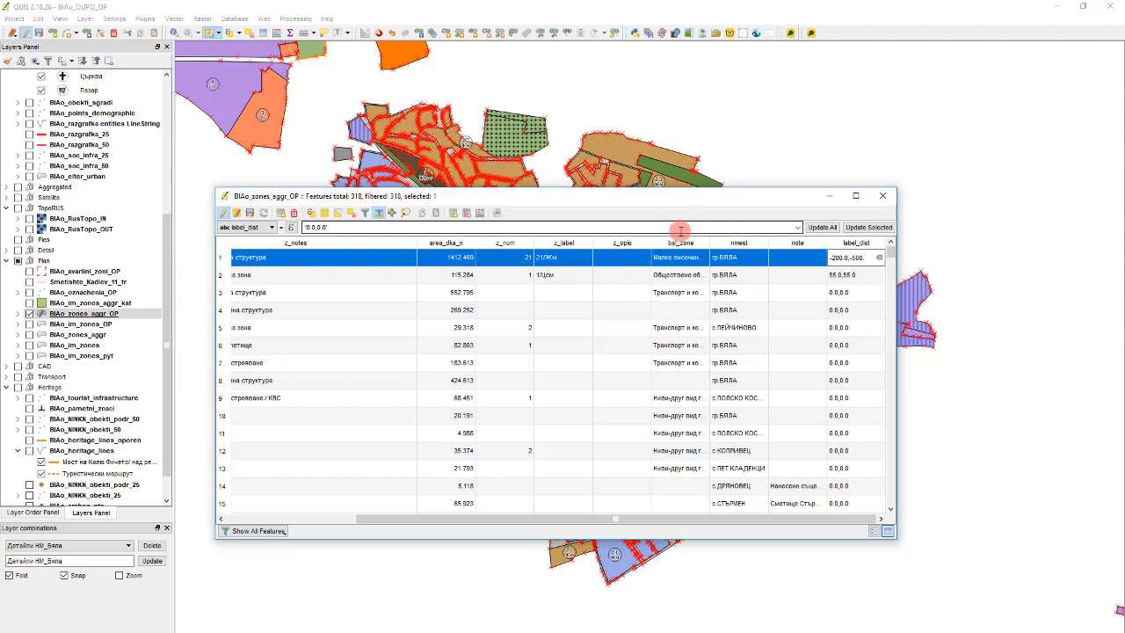
pyautogui.click(883, 195)
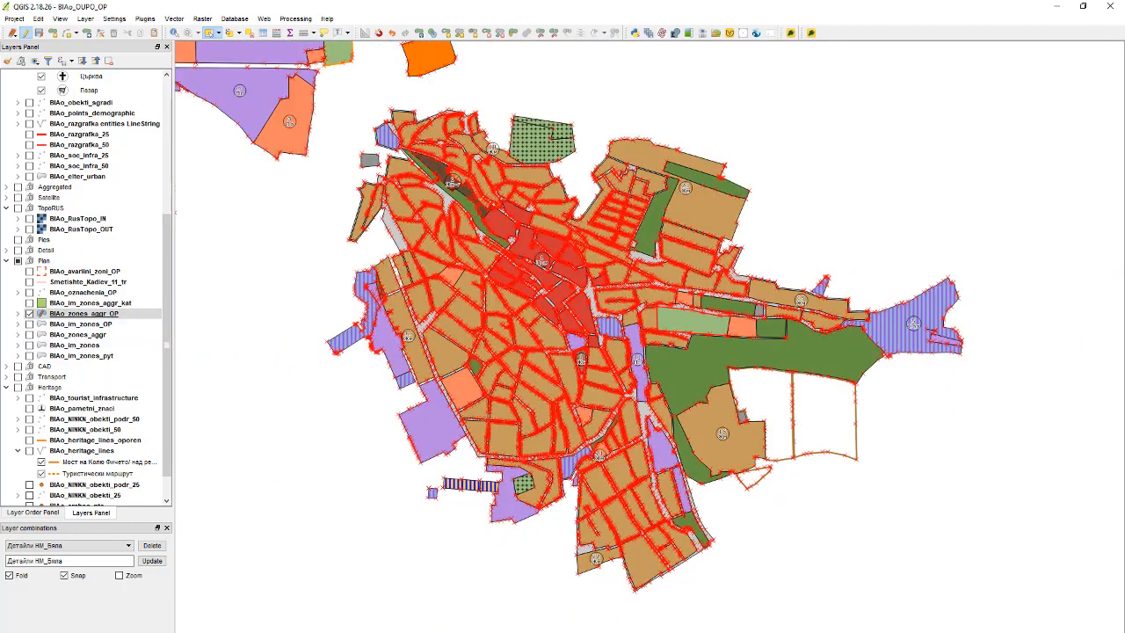
# - Reopen the BIAo_zones_aggr_OP attribute table and select a label_dist cell
pyautogui.click(85, 313)
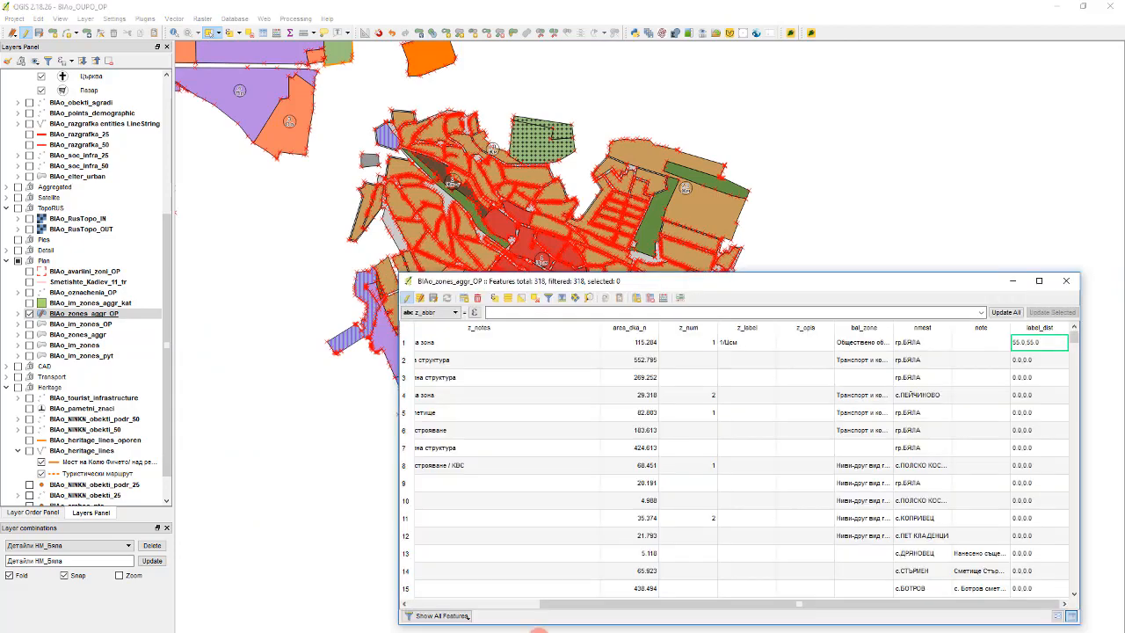
pyautogui.click(1065, 285)
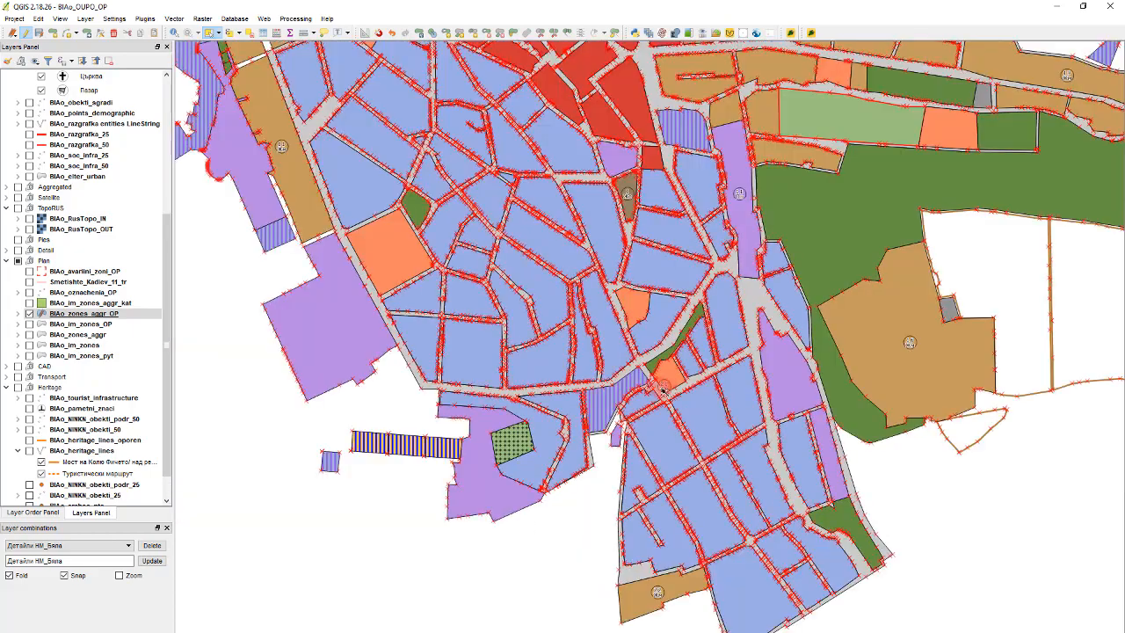
pyautogui.moveTo(679, 405)
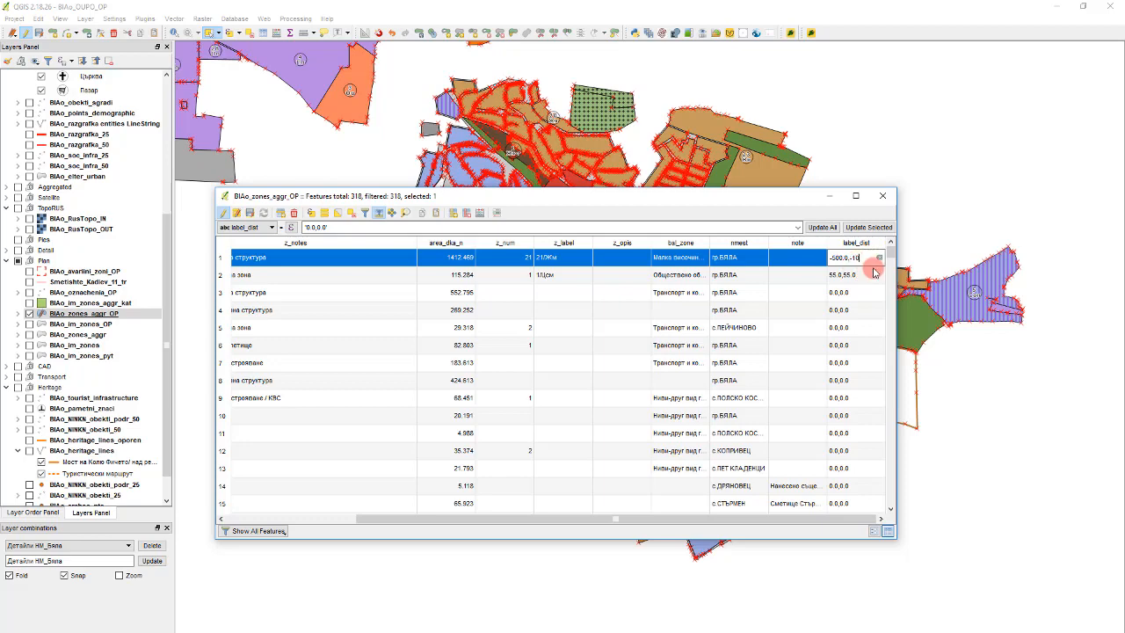
# - Stop editing the zones layer and save the label_dist changes
pyautogui.click(883, 195)
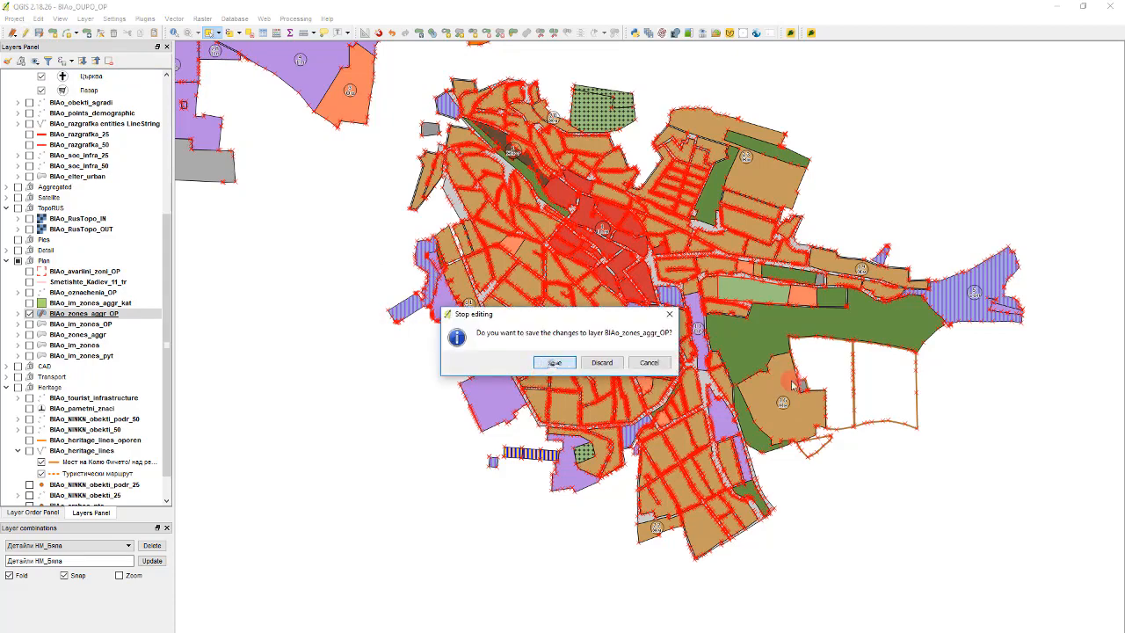
pyautogui.click(554, 362)
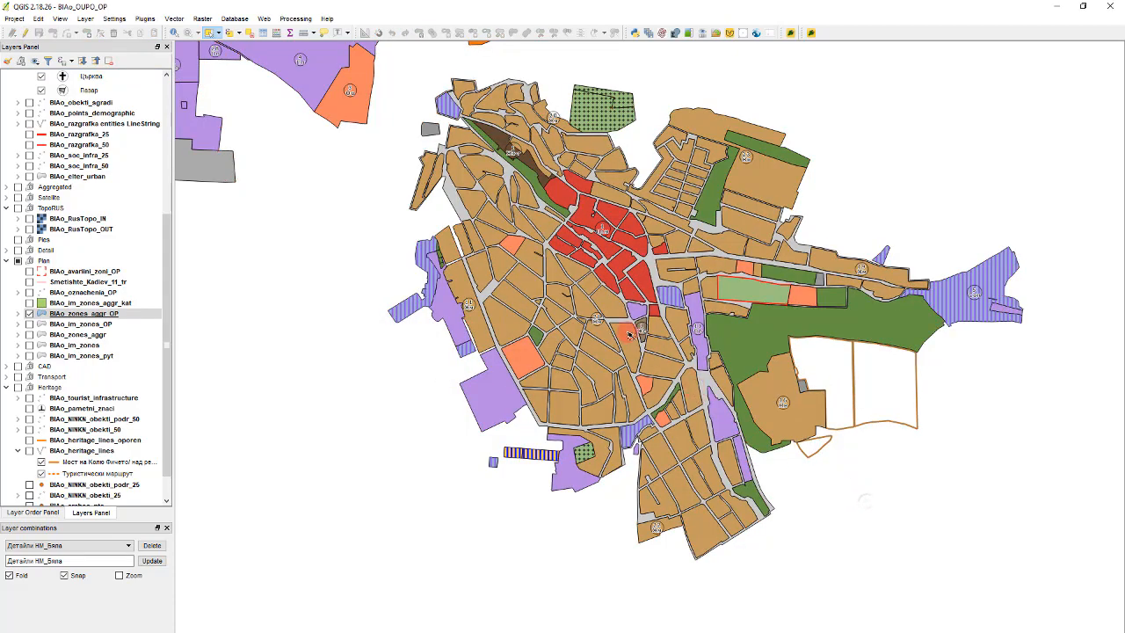